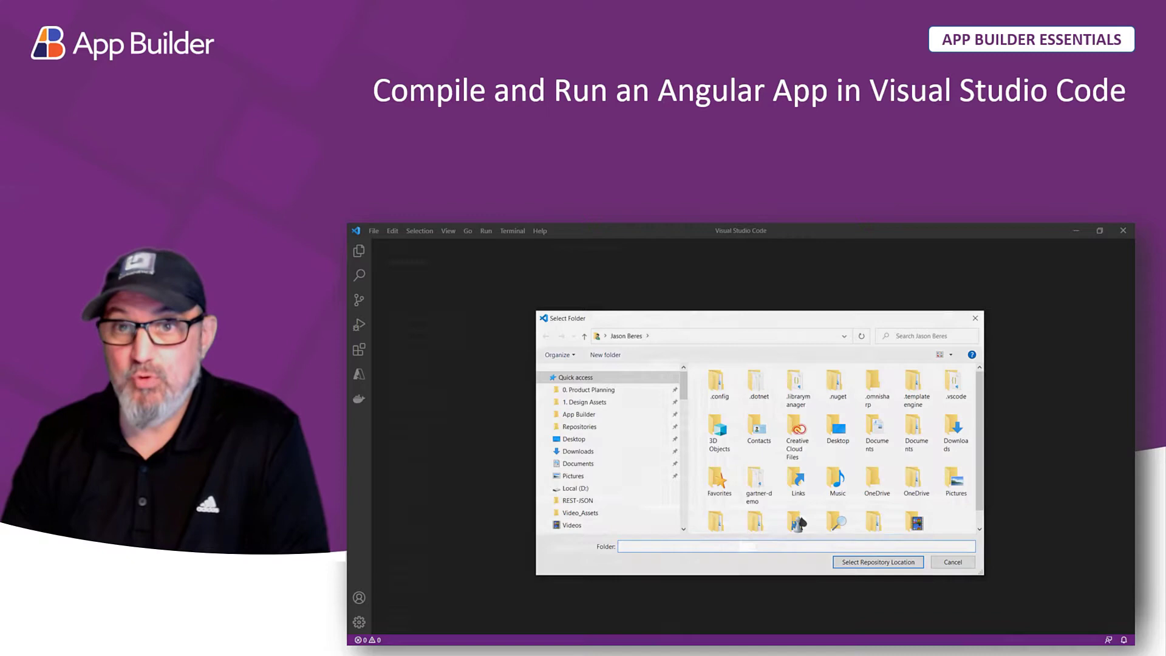
- Create a new project from the Team collaboration sample card using TRY SAMPLE
left_click(878, 561)
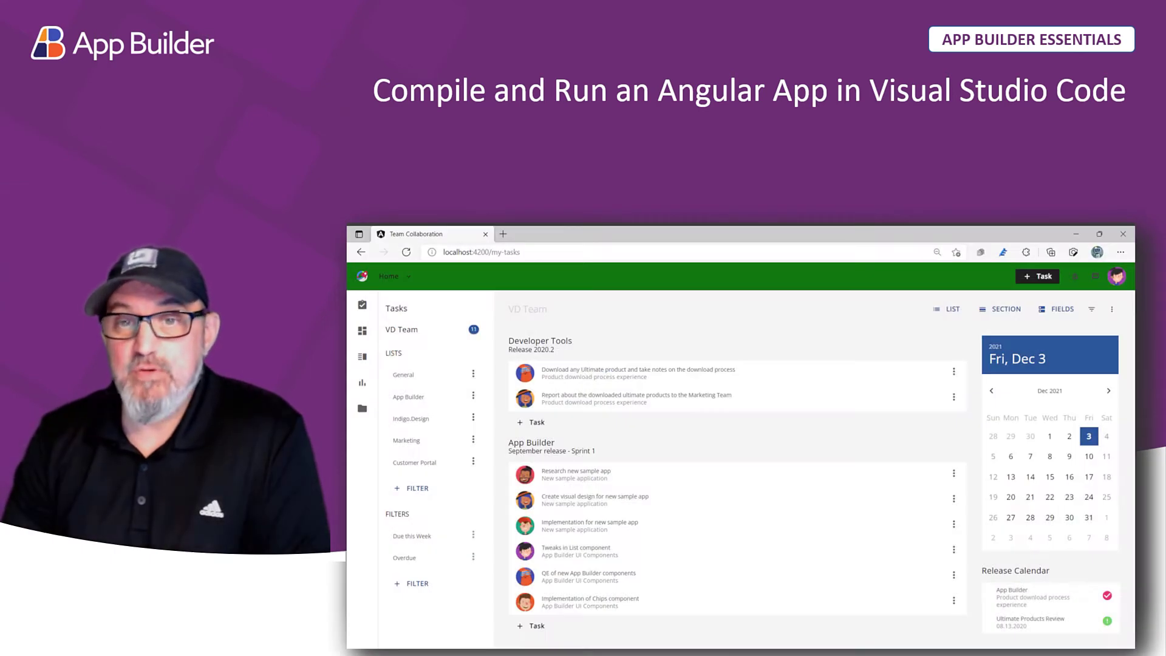
left_click(362, 329)
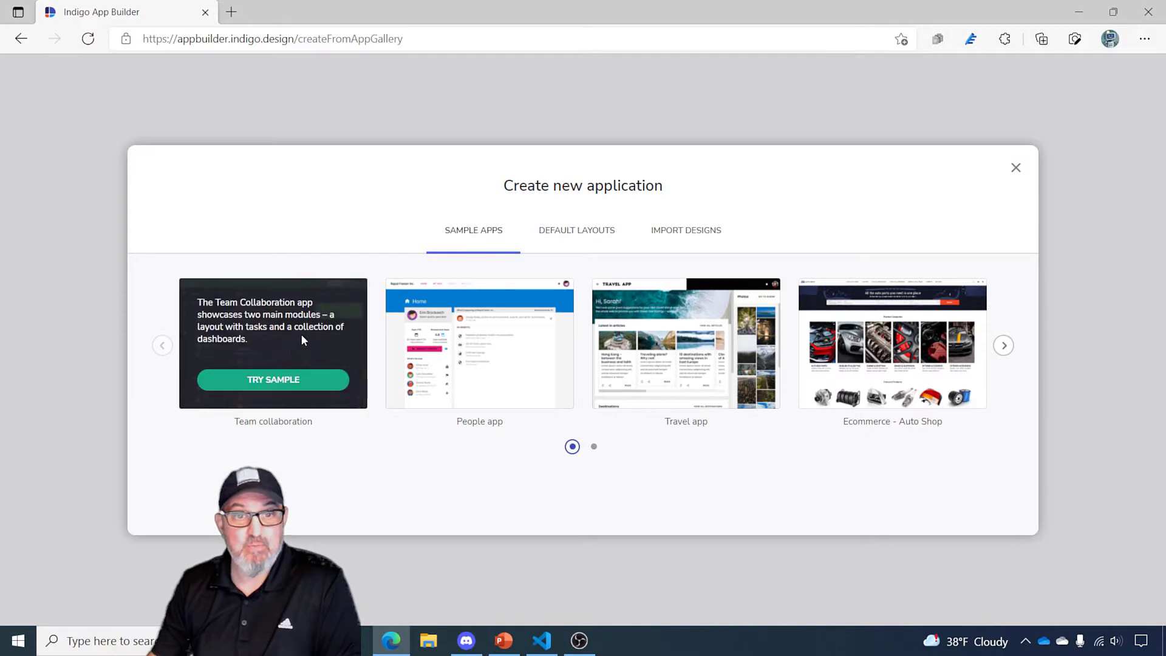
mouse_move(273, 379)
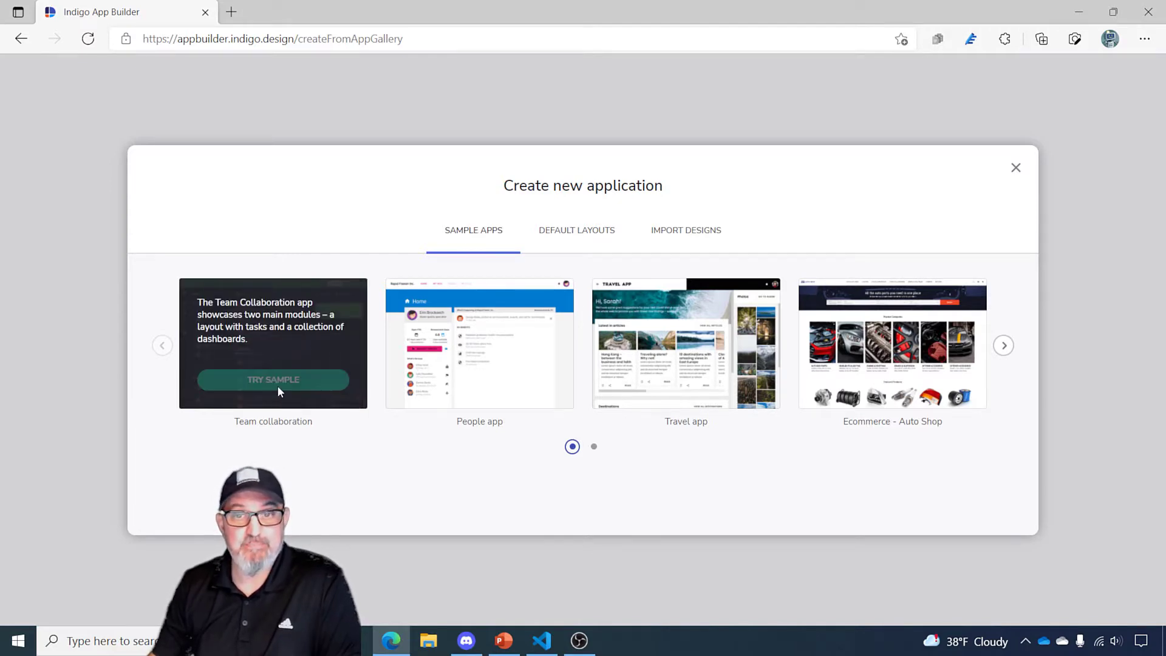
left_click(272, 379)
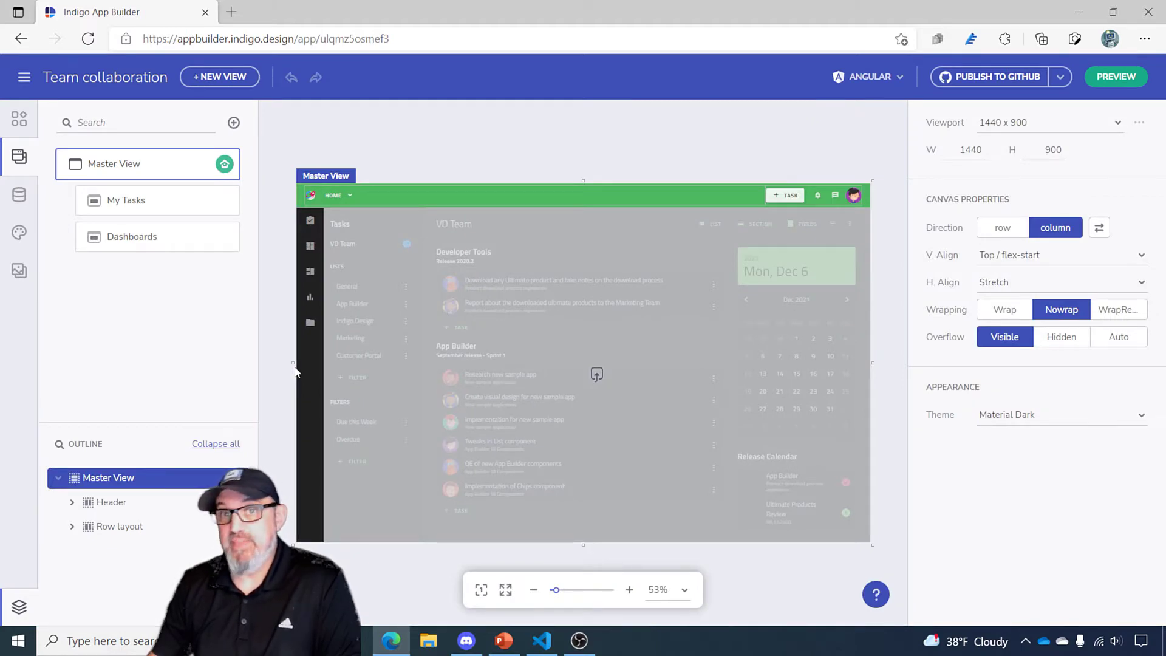
left_click(126, 200)
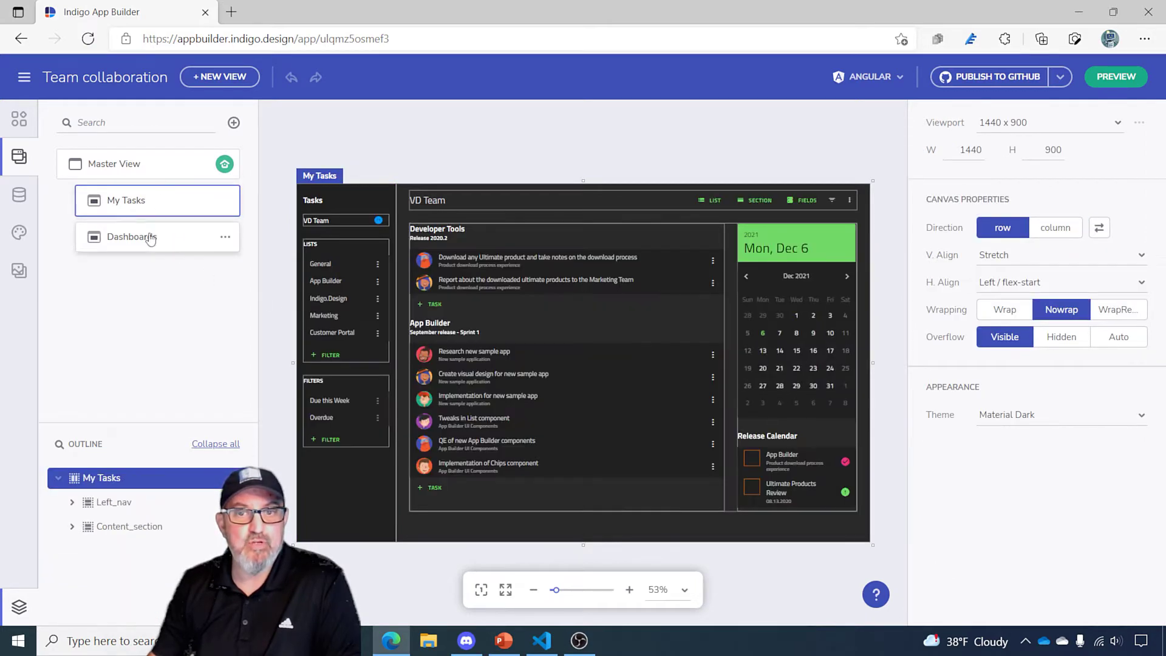
left_click(115, 164)
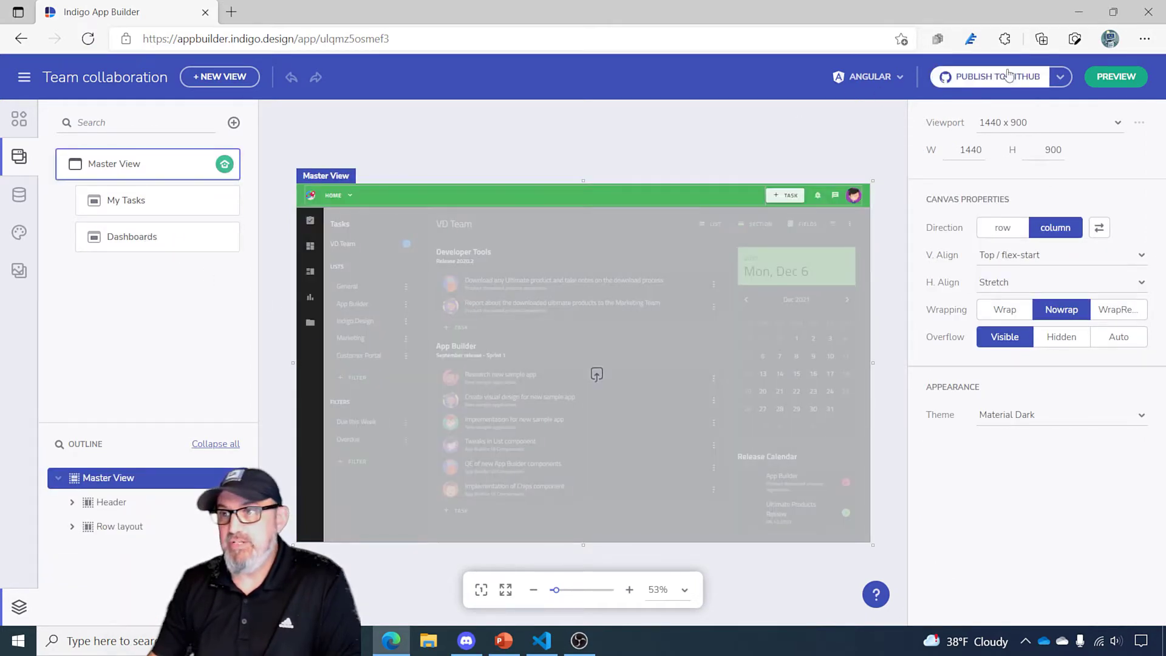
- Create public repository Team-Collab1 with description 'My first App Builder App' from Publish to GitHub
left_click(994, 77)
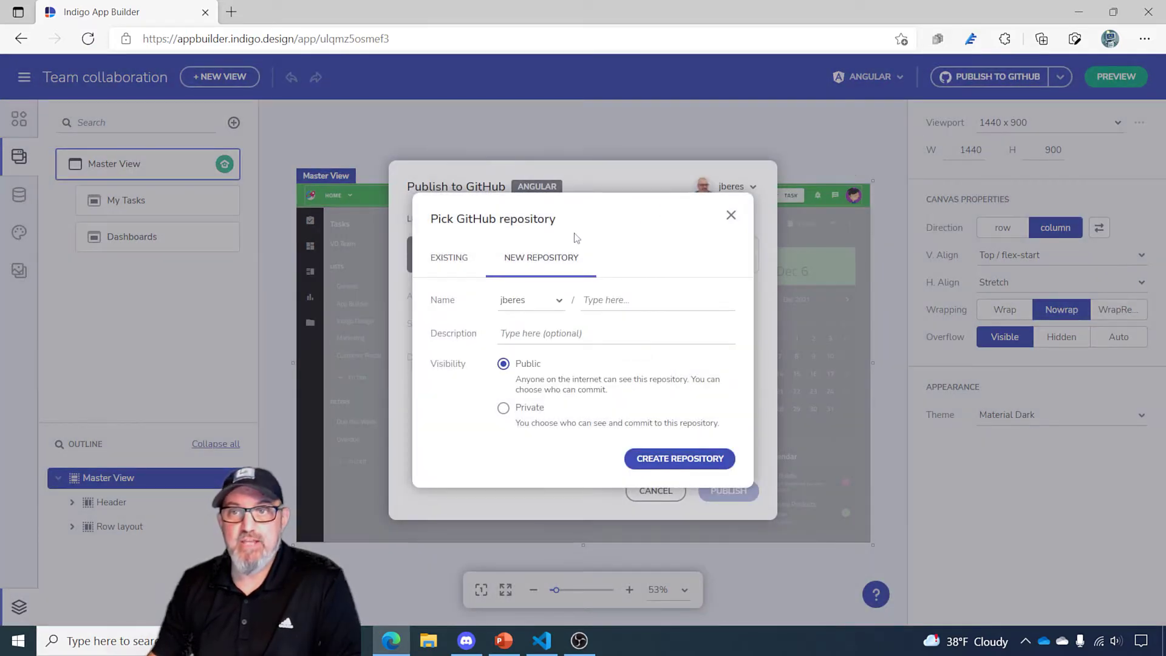
mouse_move(538, 296)
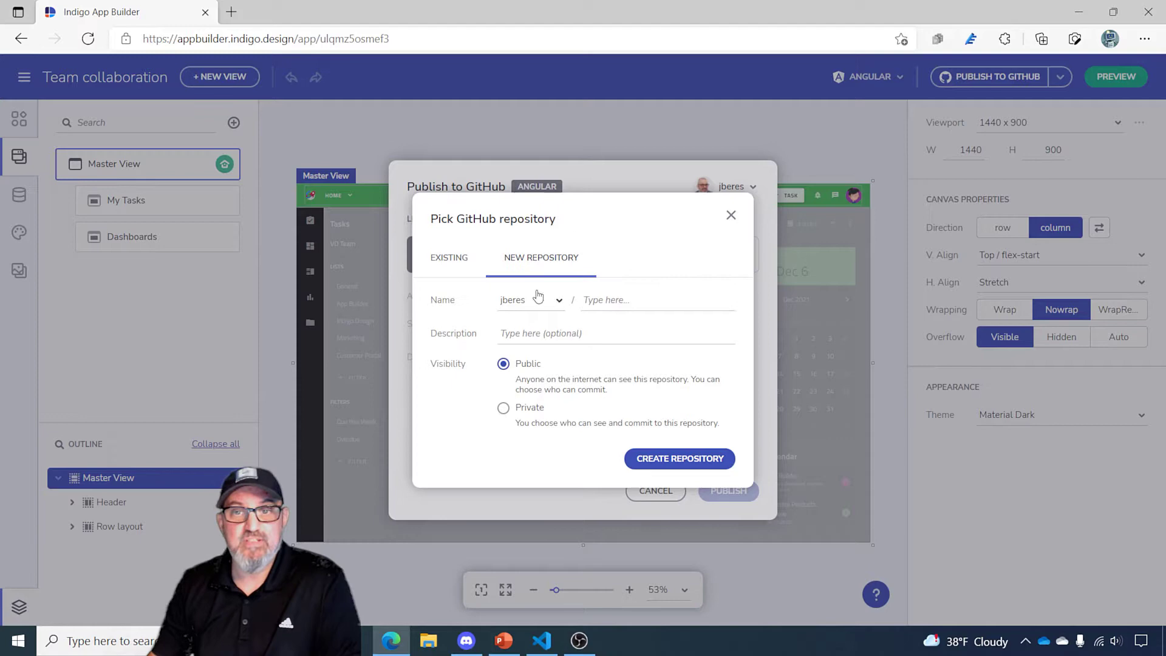
left_click(448, 258)
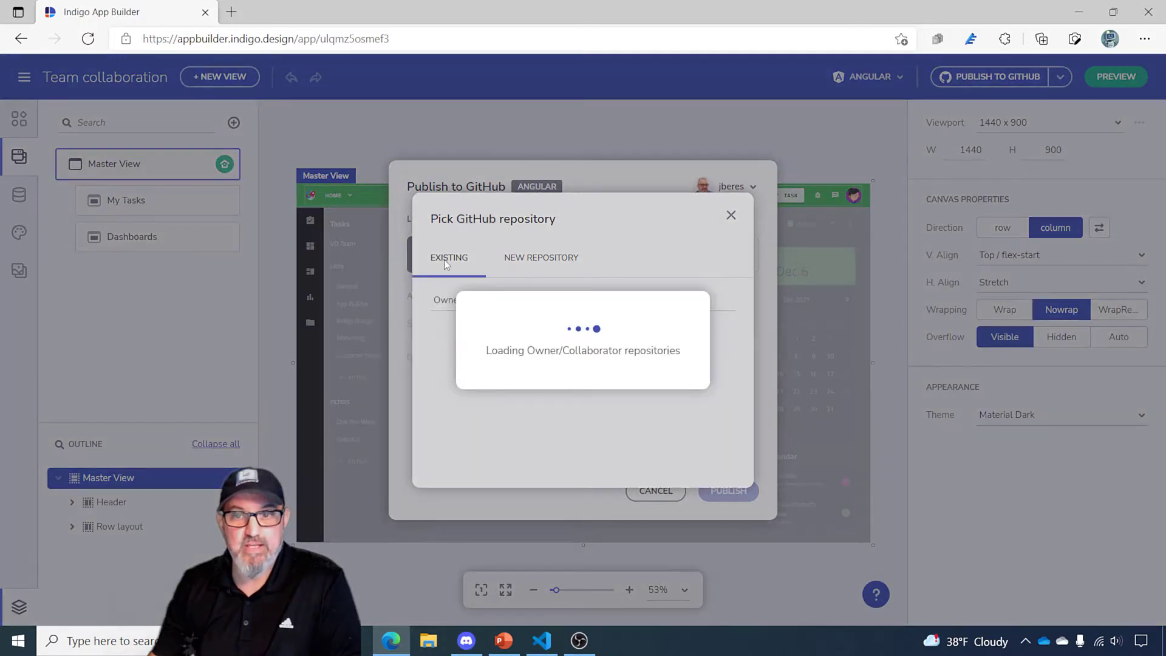
left_click(540, 257)
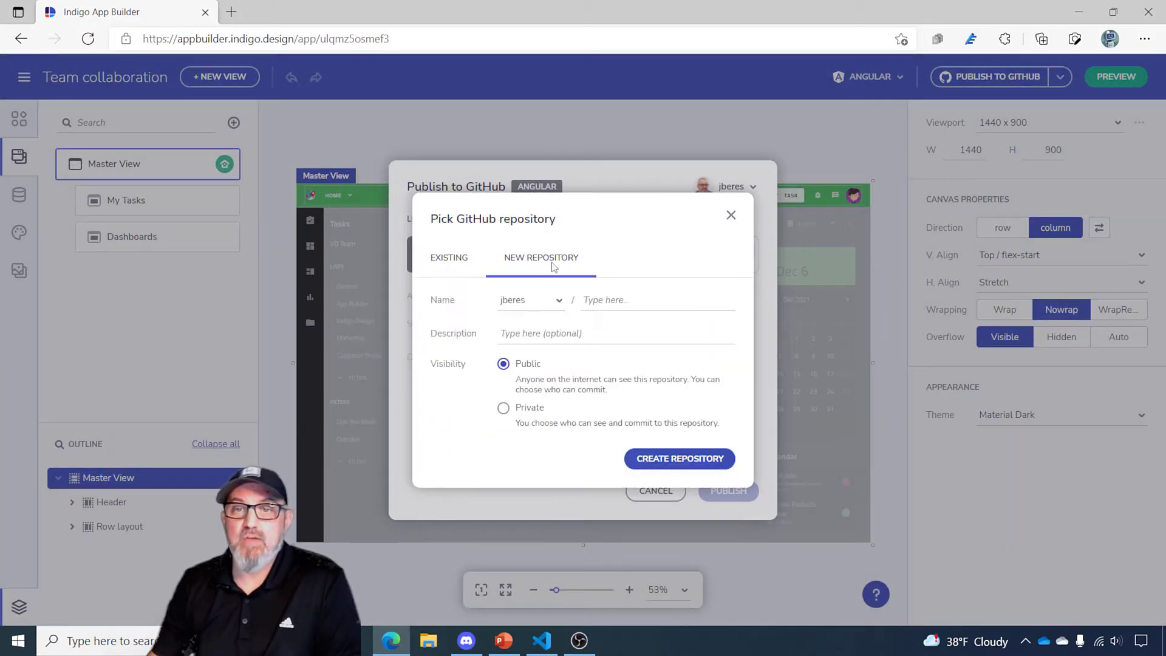
left_click(655, 299)
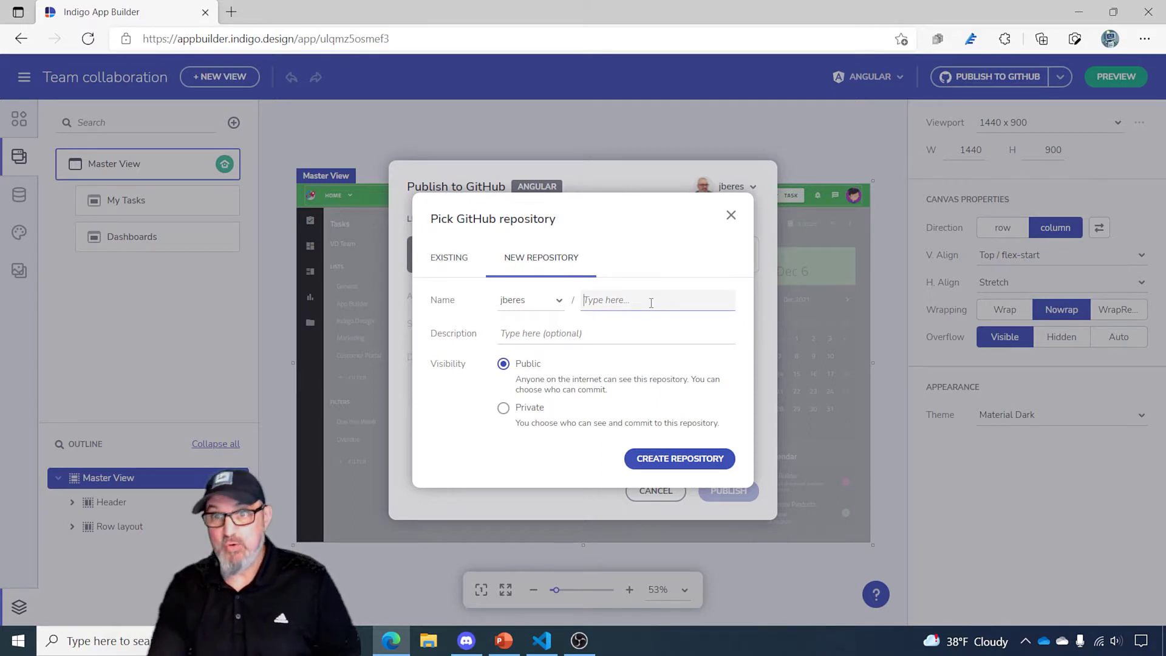
type("Team")
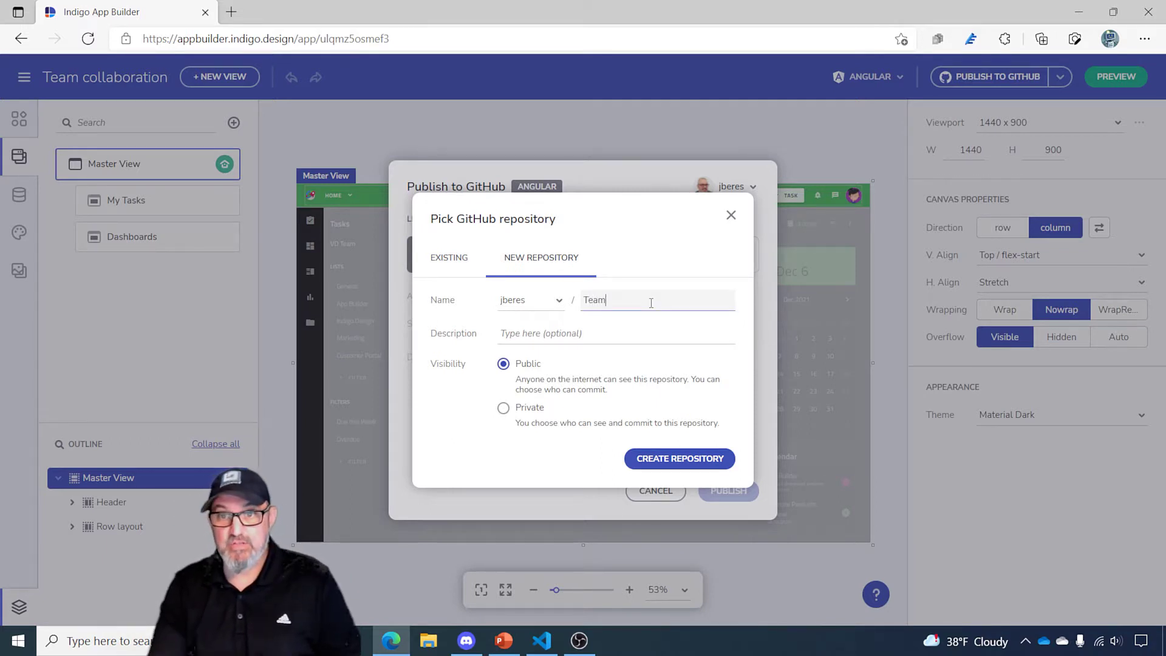
type("-Collab")
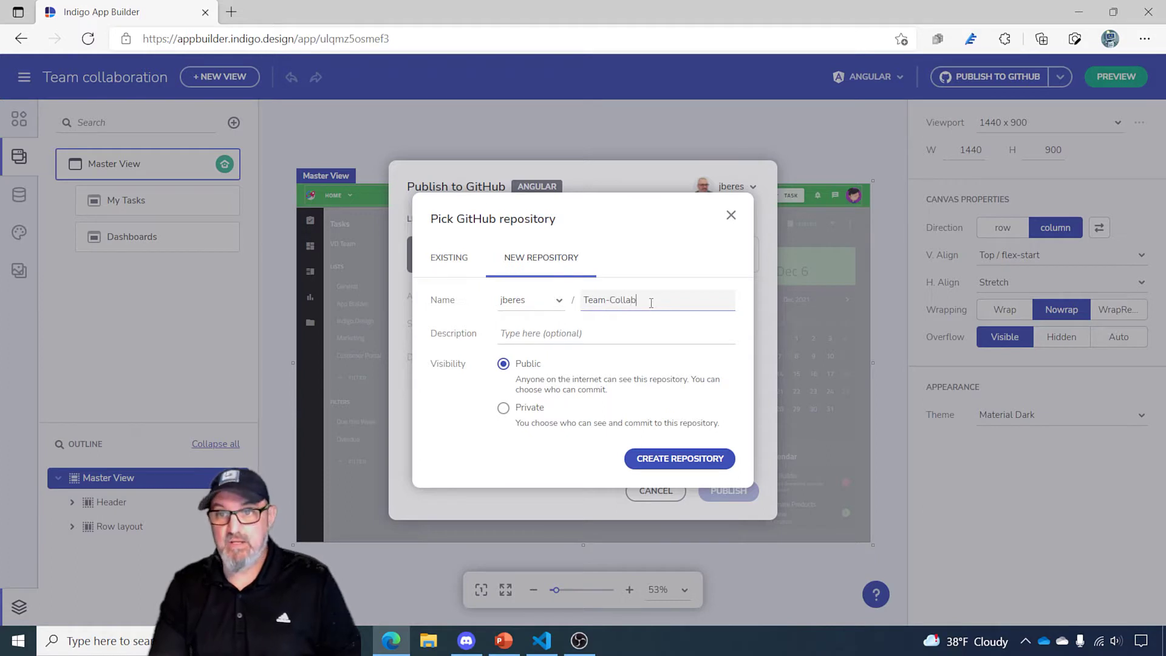
type("1")
left_click(616, 333)
type("M")
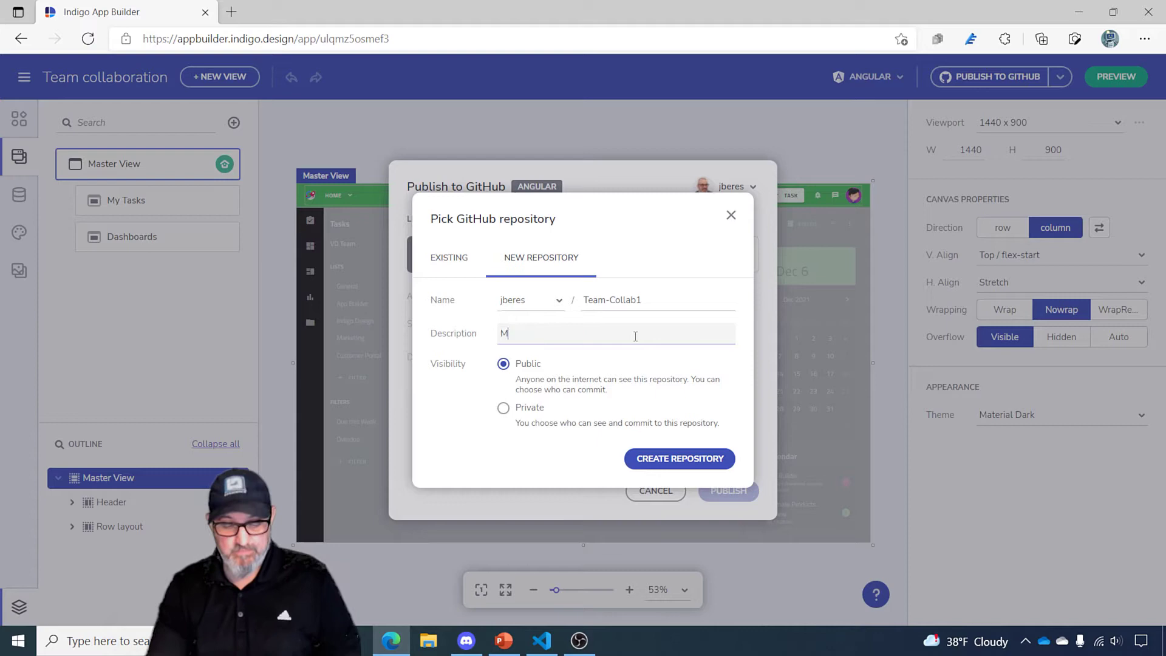
type("y first A")
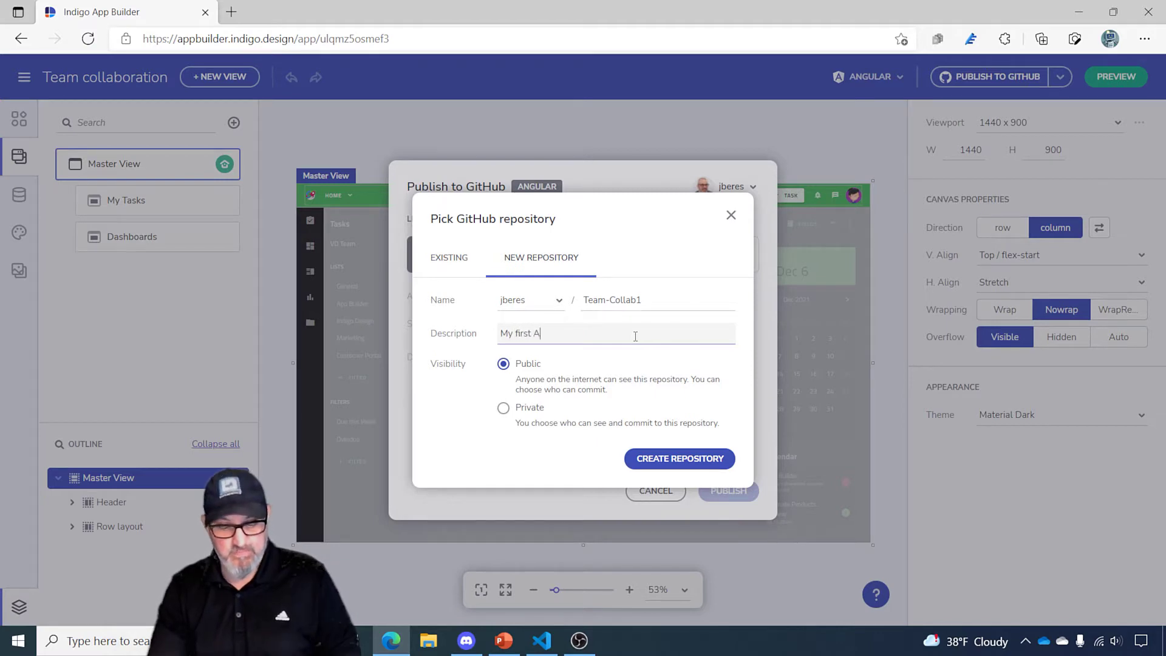
type("pp Builder Ap")
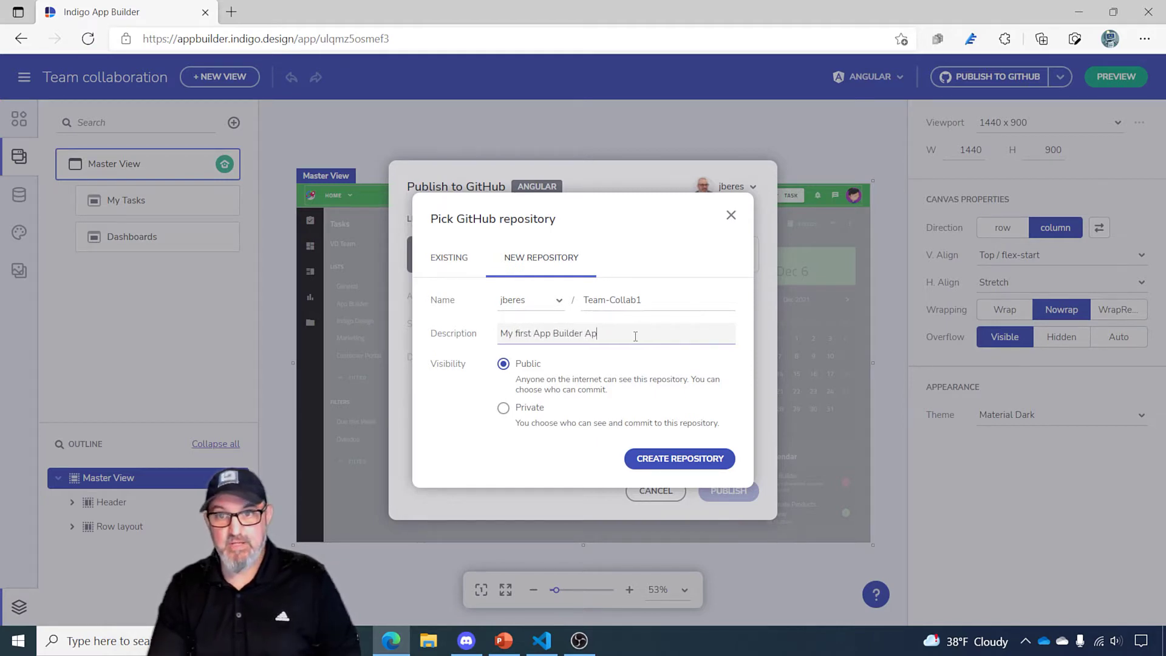
type("p")
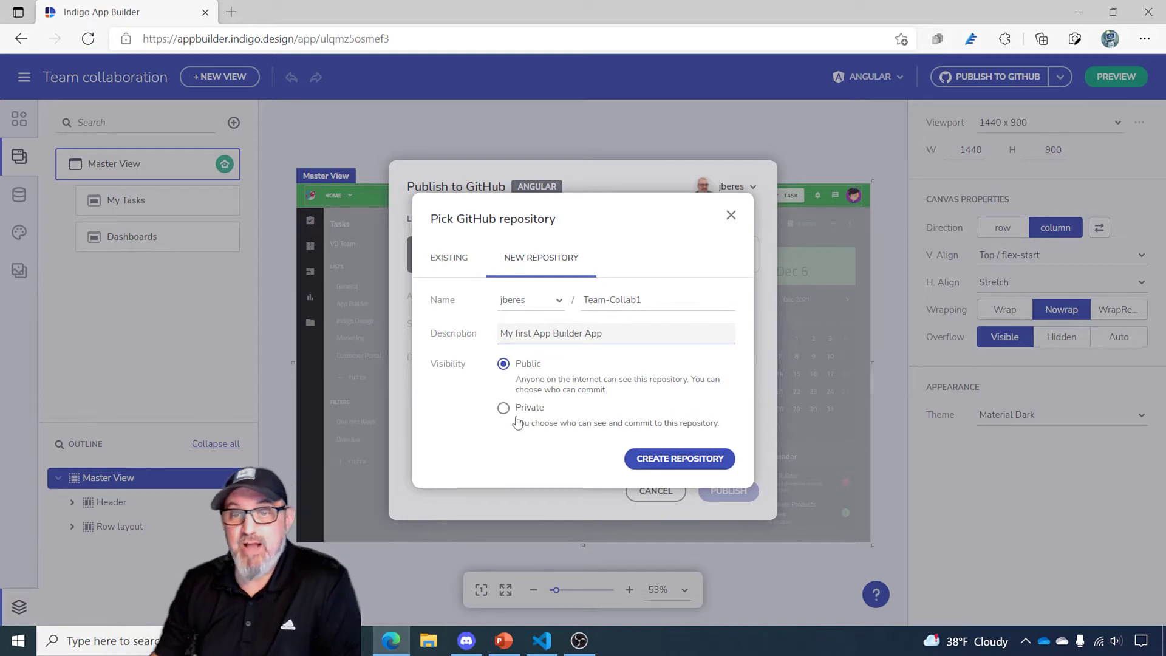
left_click(678, 458)
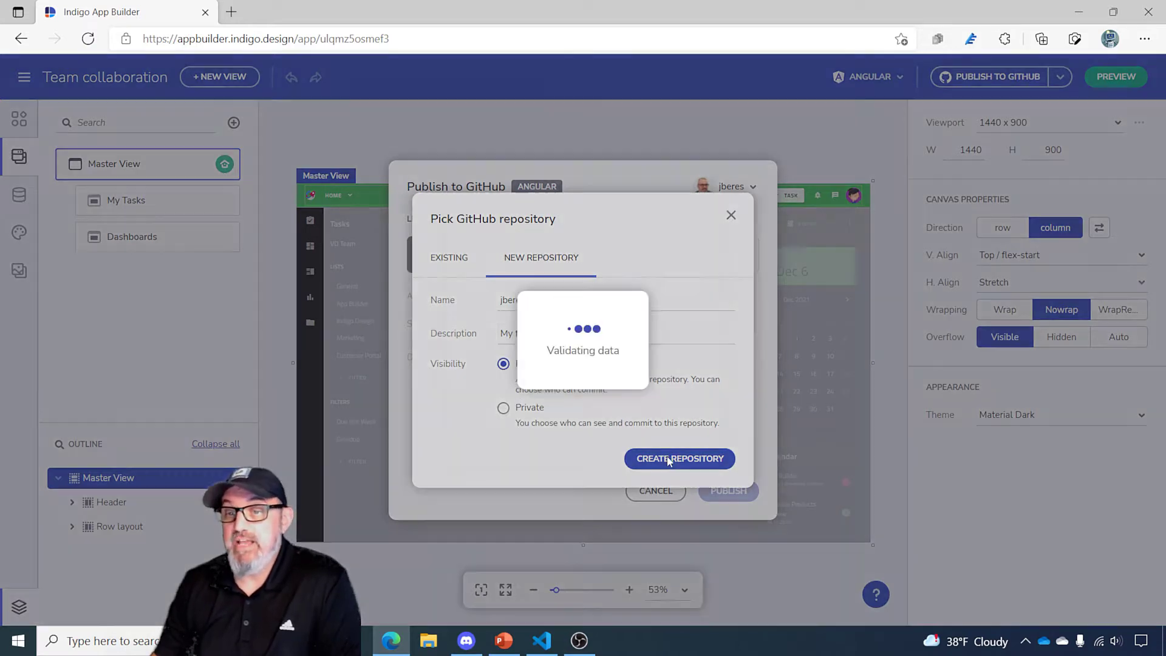
- Publish the app to Team-Collab1 with commit message 'Team collaboration initial version'
left_click(679, 457)
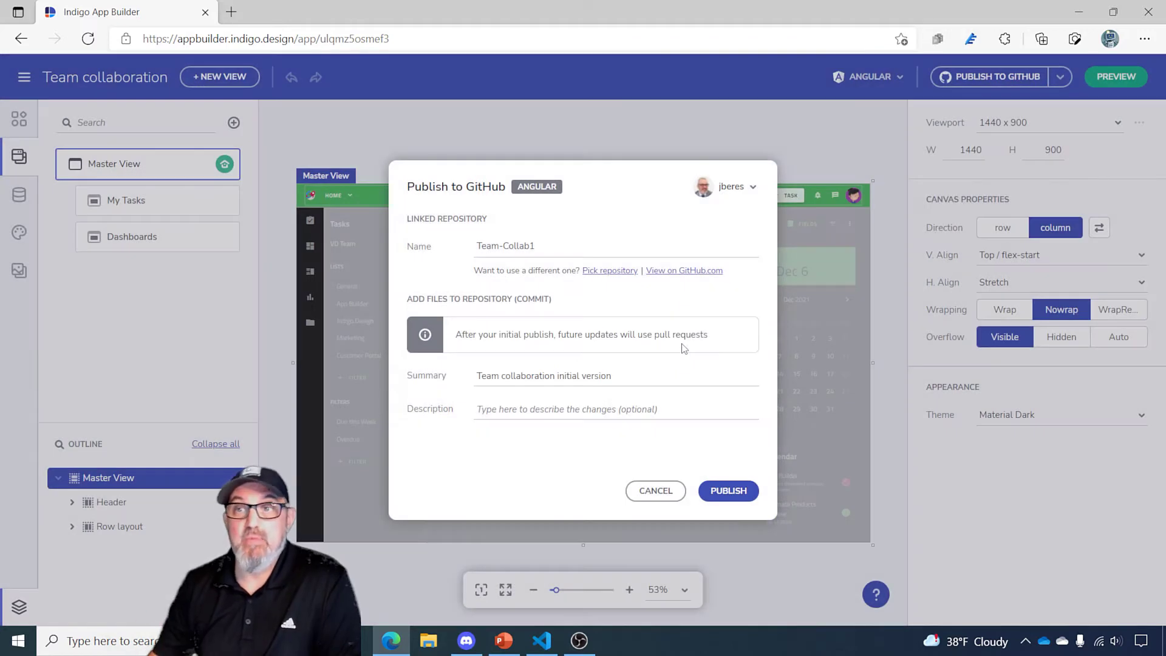
left_click(732, 186)
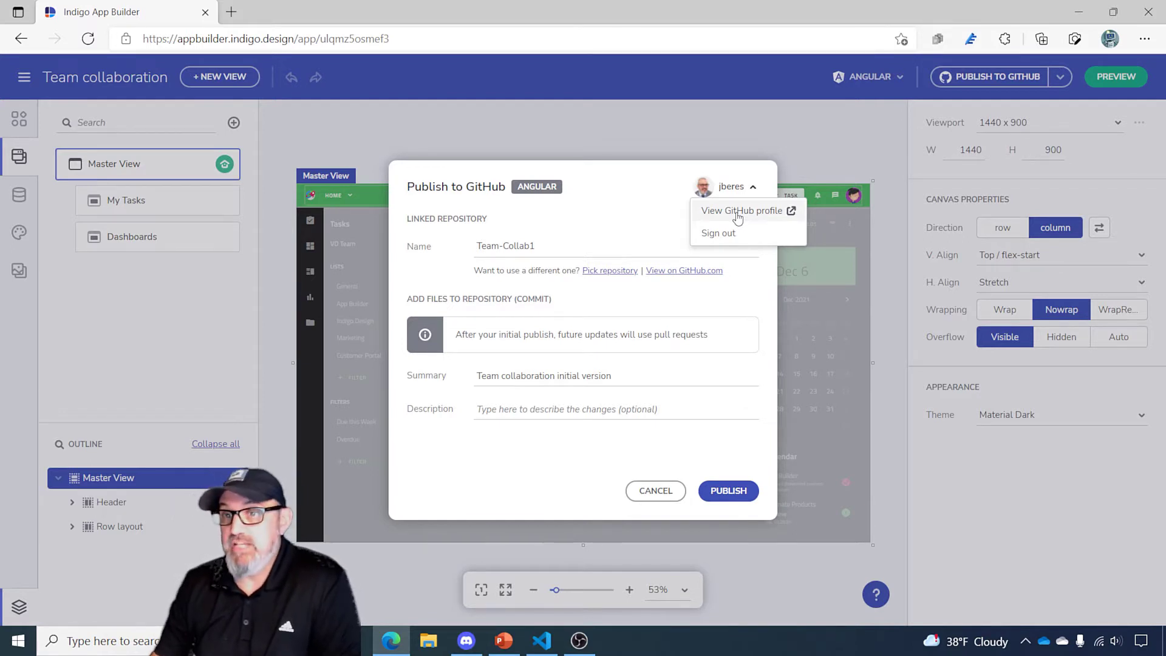
mouse_move(710, 194)
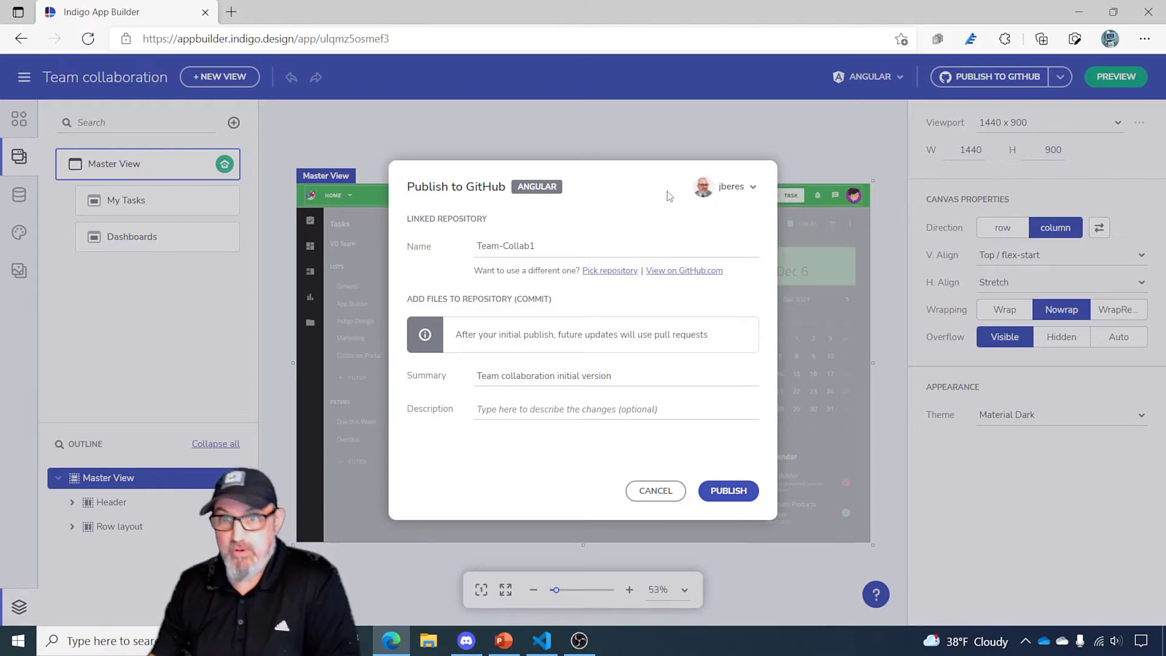
mouse_move(556, 248)
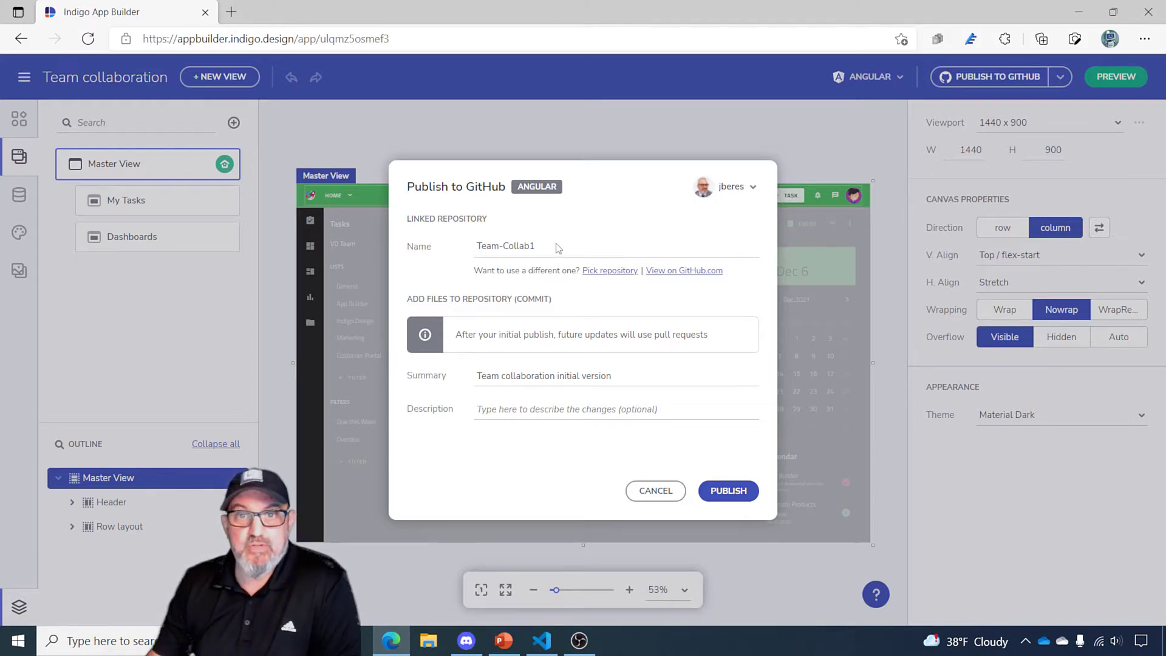
mouse_move(560, 290)
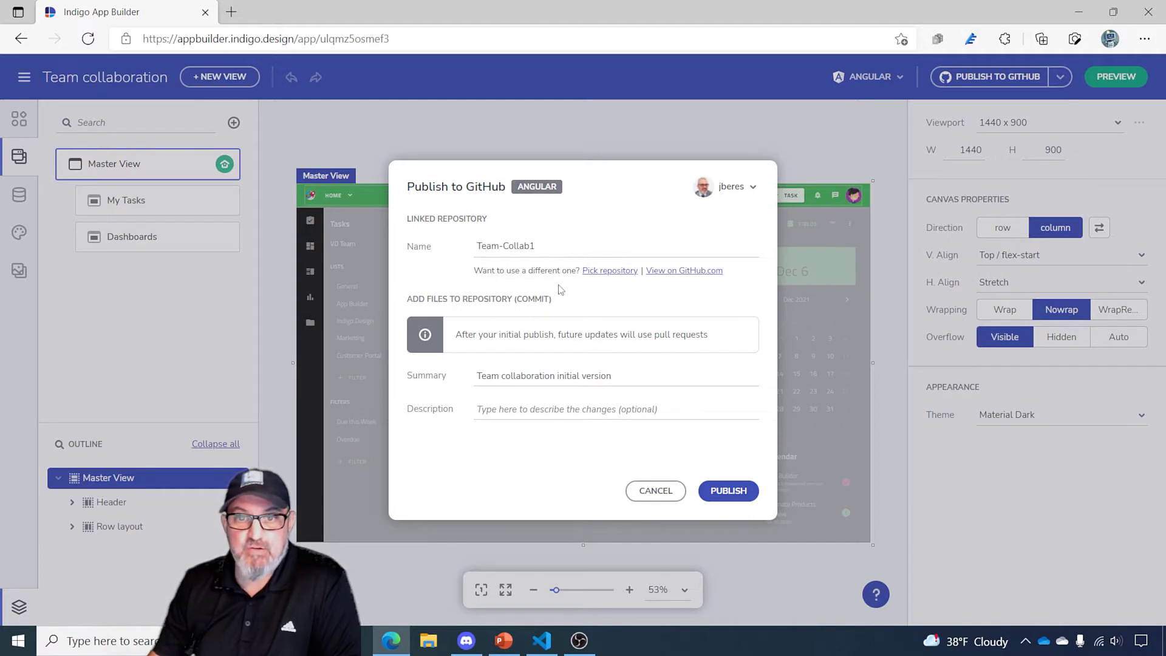
left_click(565, 408)
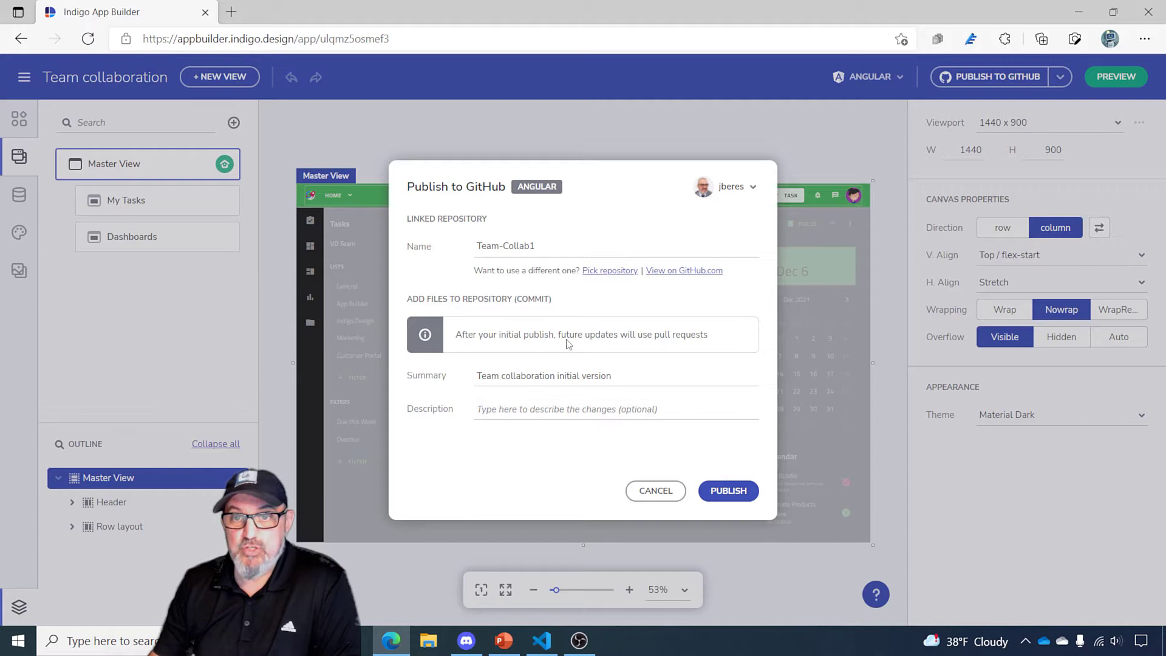
mouse_move(686, 340)
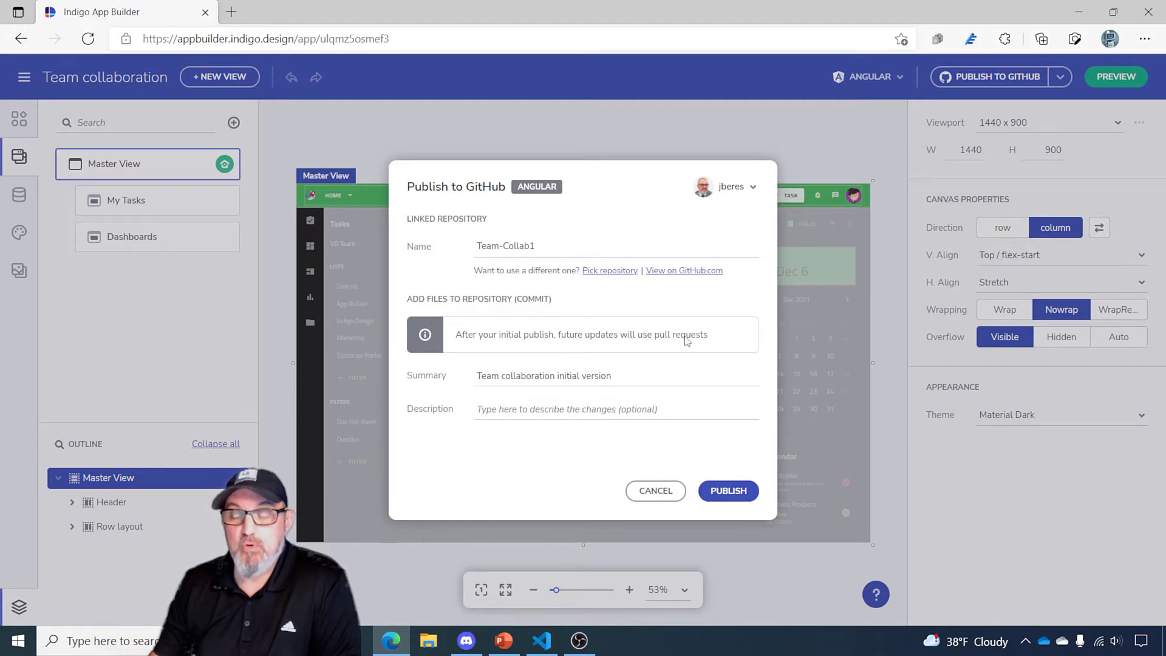
mouse_move(731, 509)
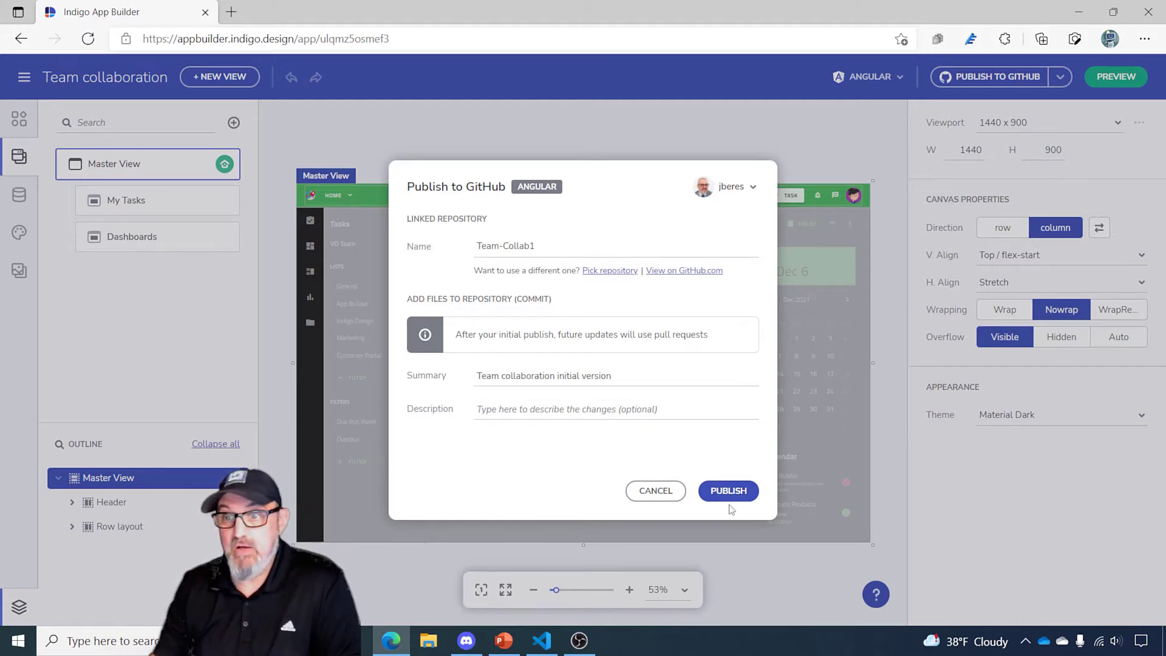
left_click(727, 490)
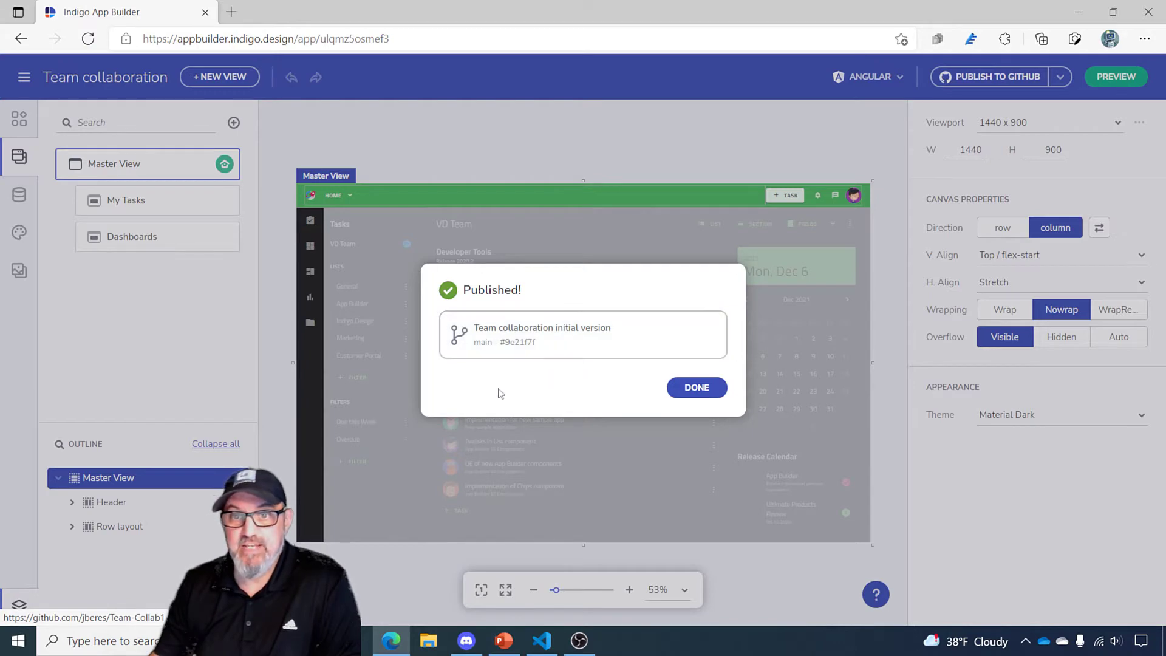
mouse_move(545, 342)
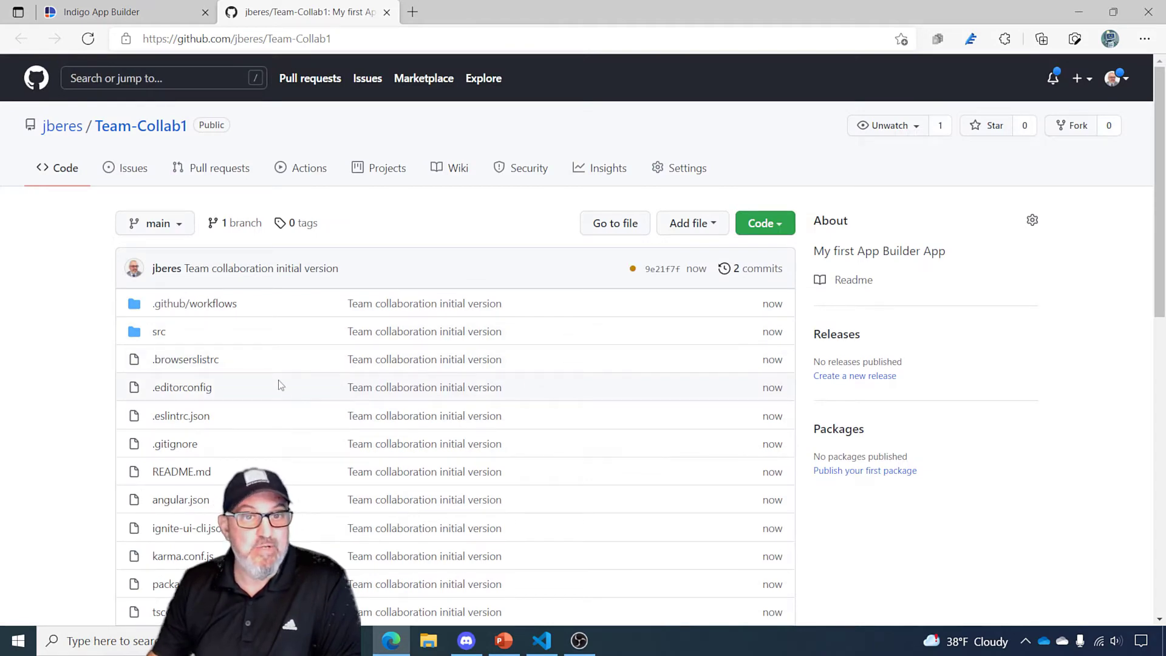
scroll("down", 3)
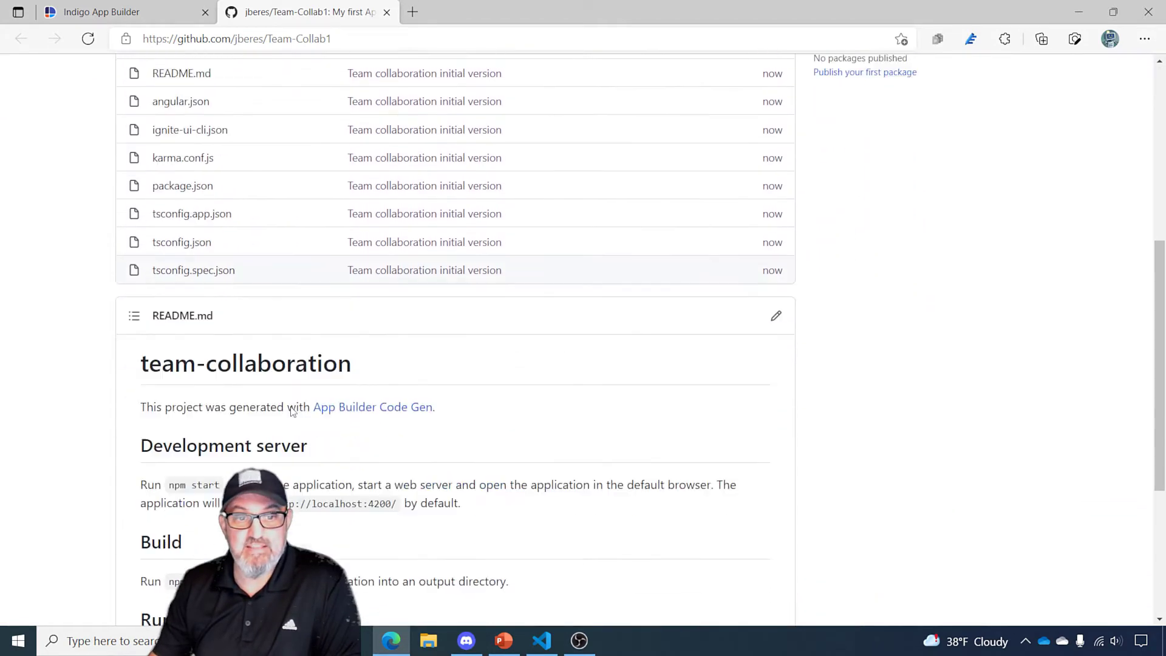
scroll("up", 3)
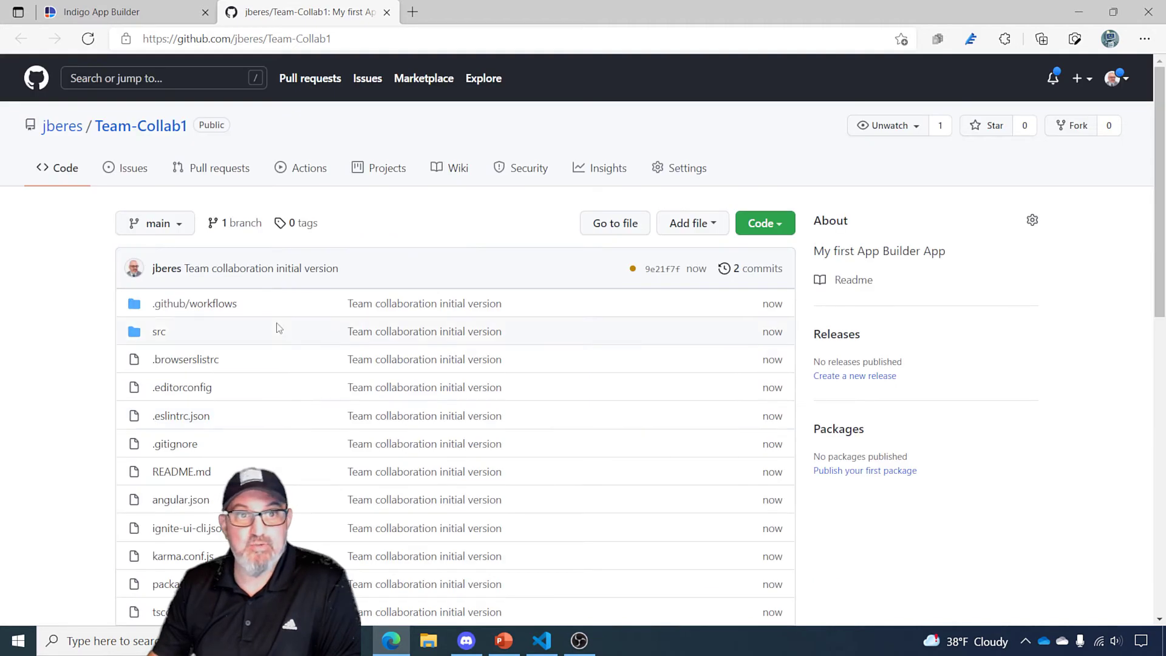
mouse_move(616, 223)
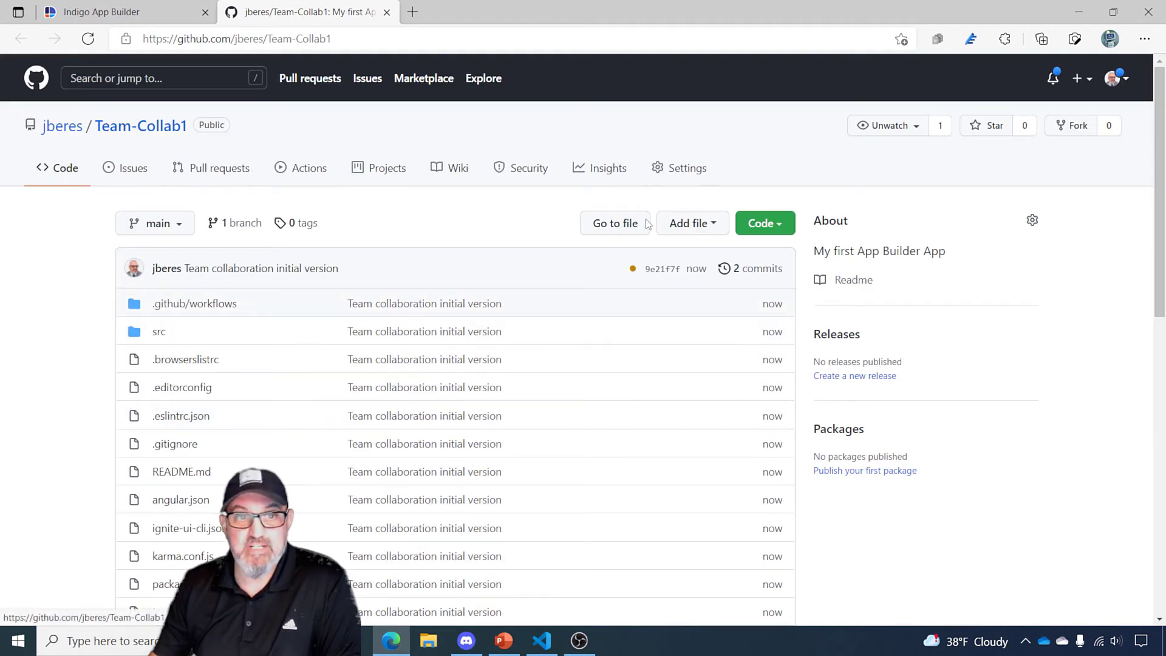
left_click(159, 331)
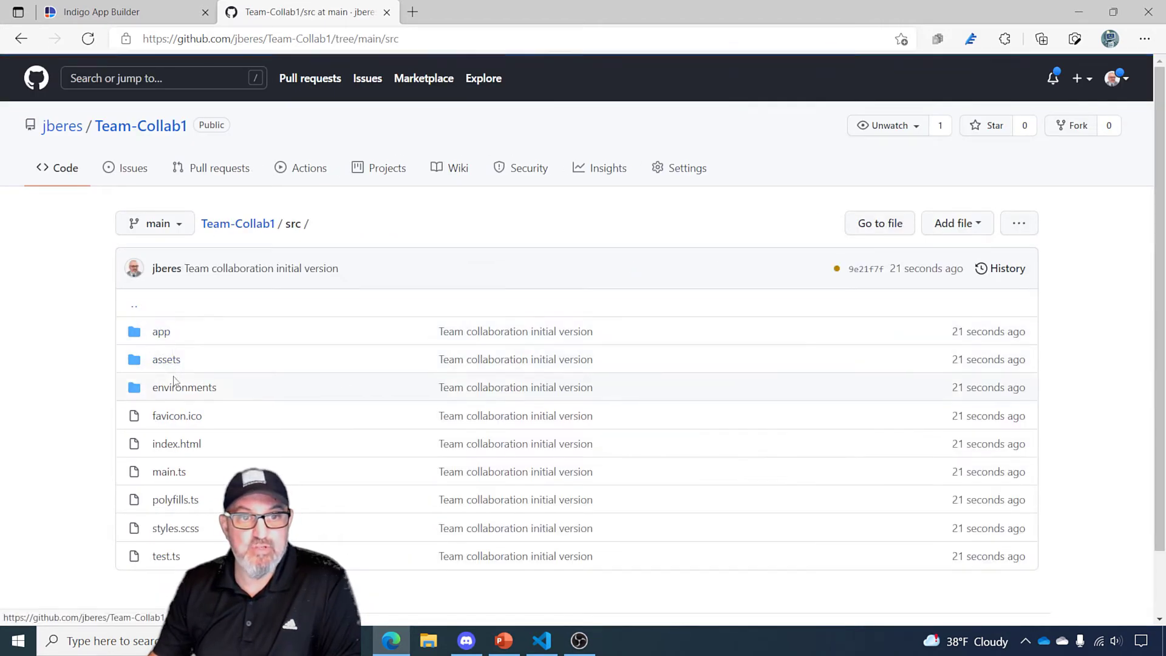
left_click(160, 331)
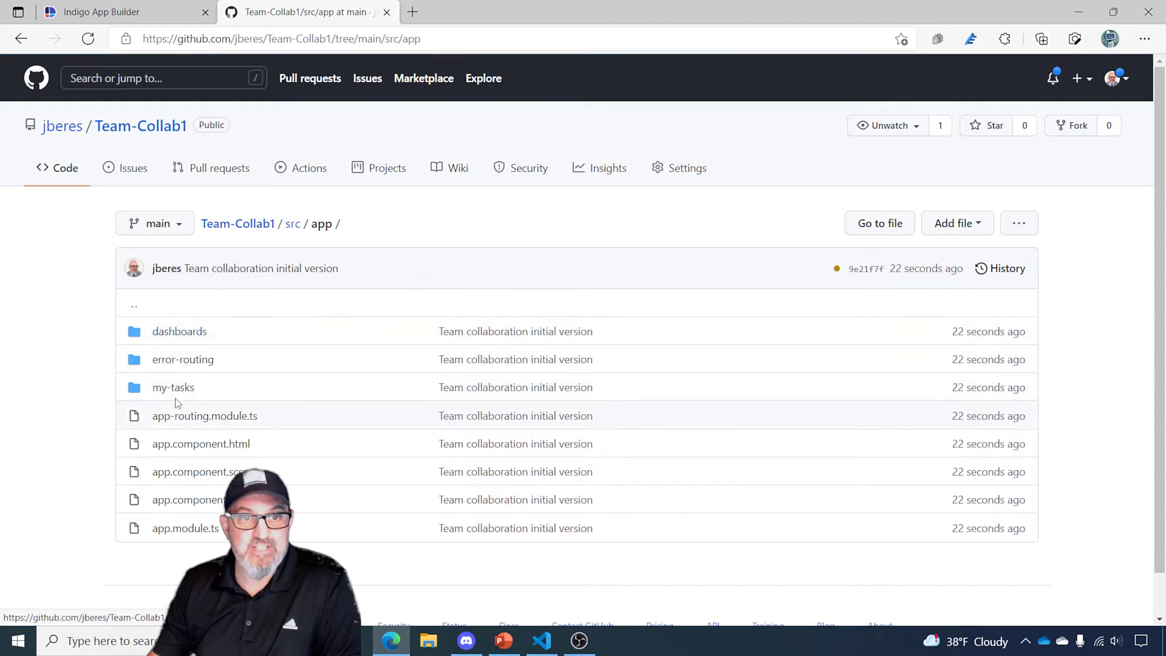
left_click(179, 331)
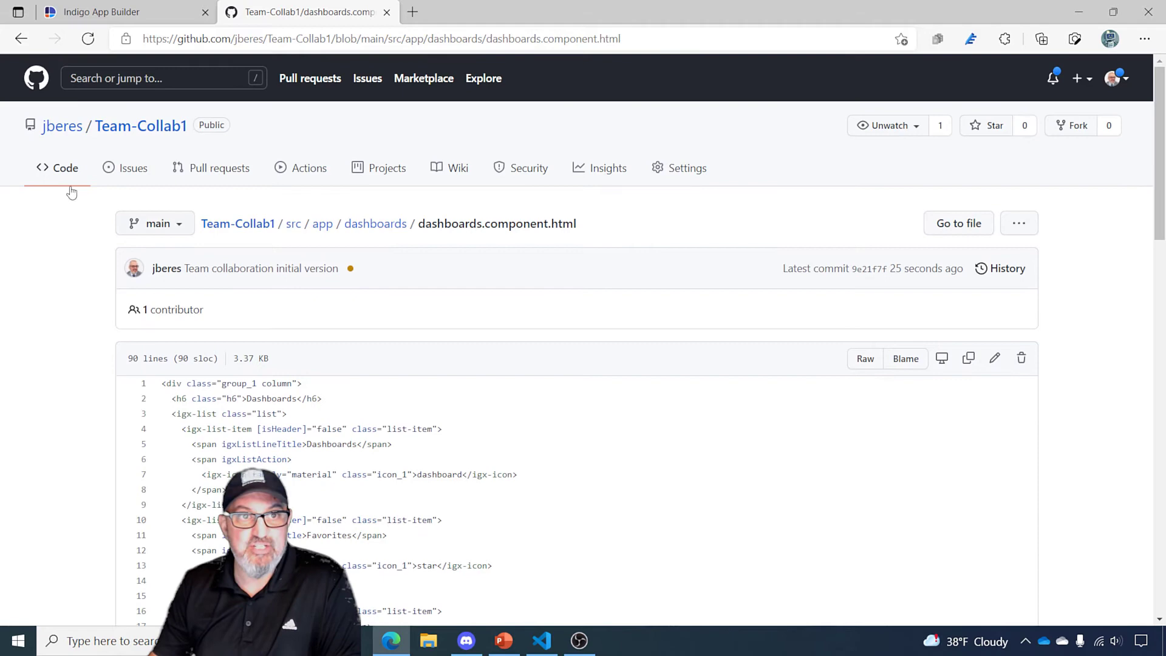
left_click(21, 39)
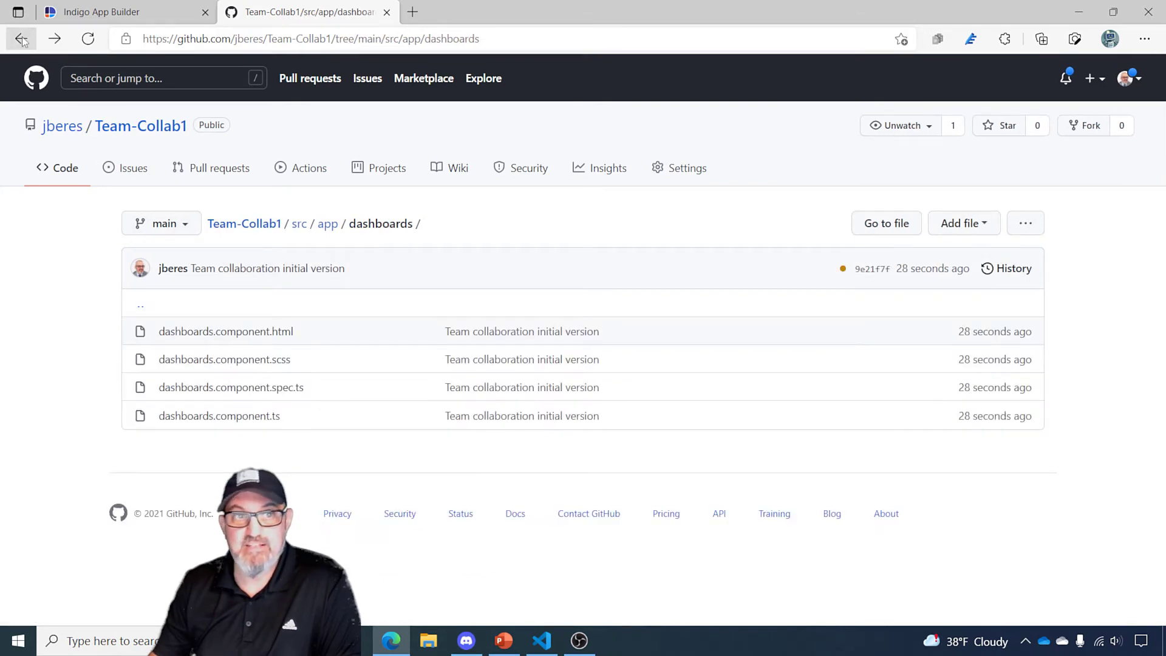
left_click(20, 39)
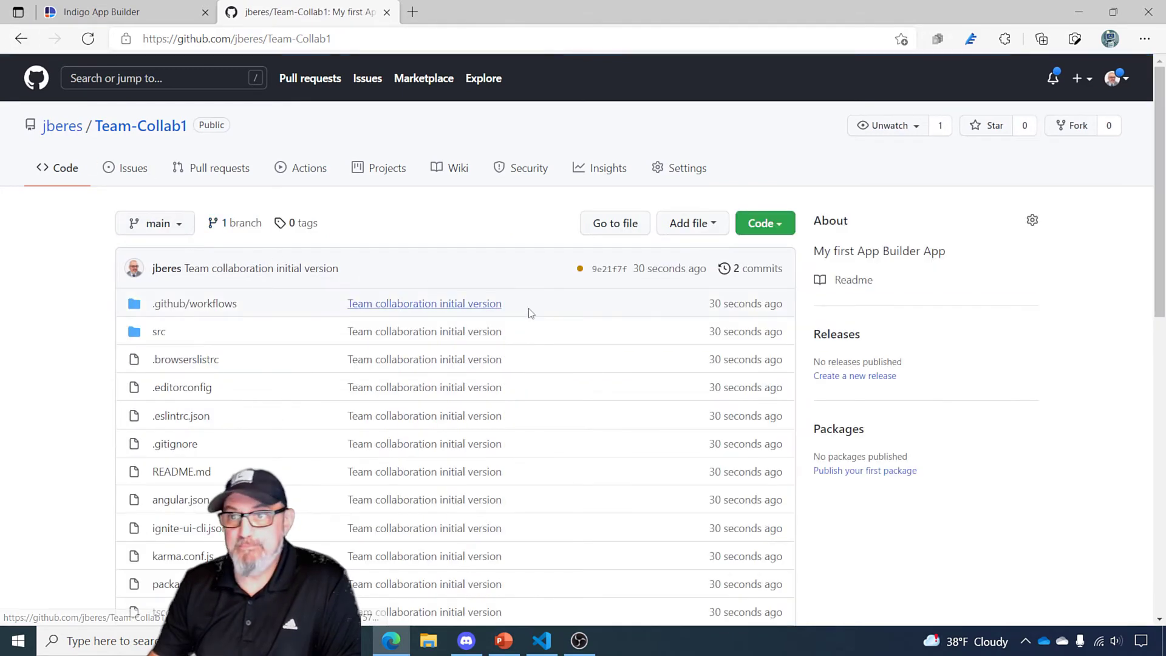
- Copy Team-Collab1's HTTPS clone URL from the Code menu
left_click(760, 223)
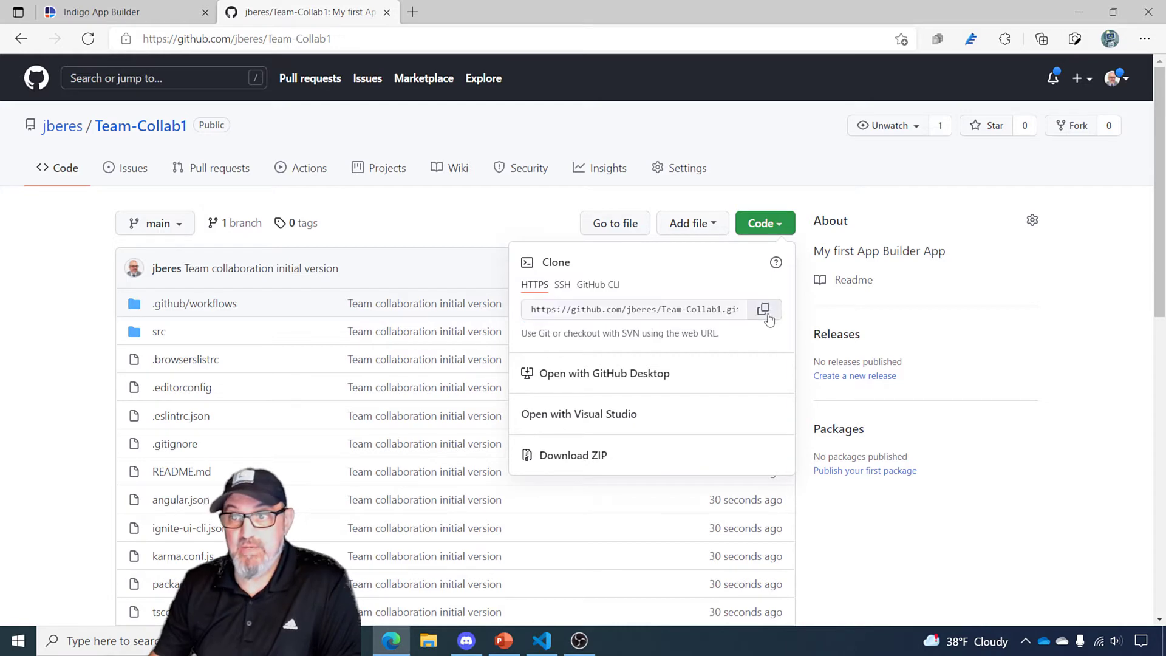
left_click(764, 309)
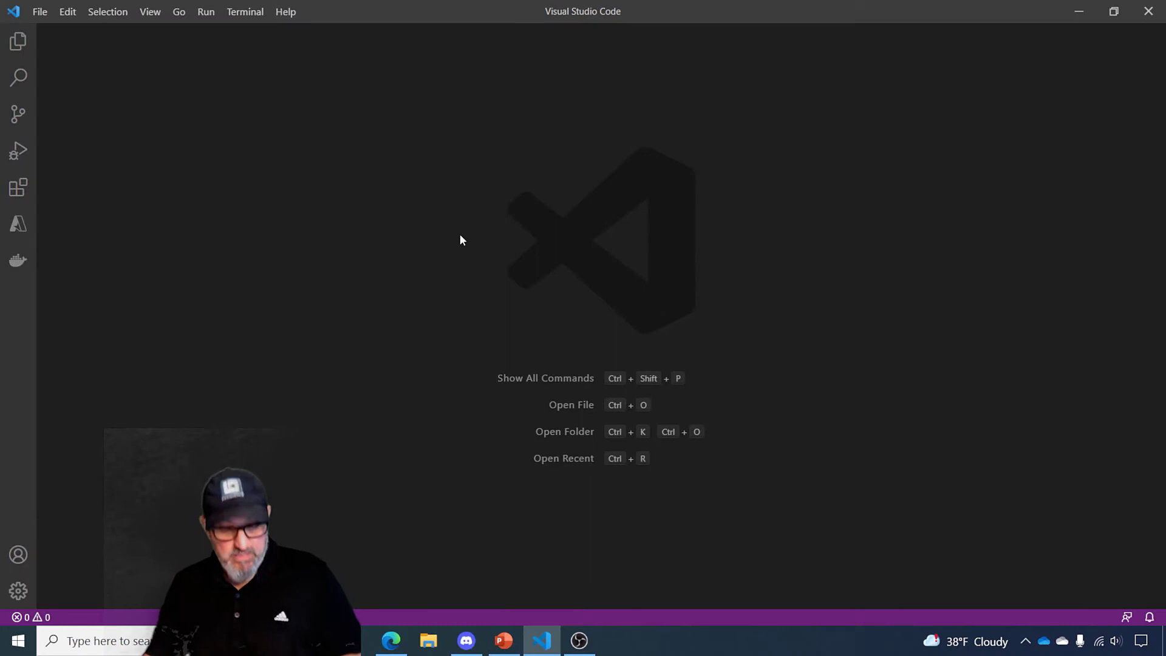
key("Ctrl+Shift+P")
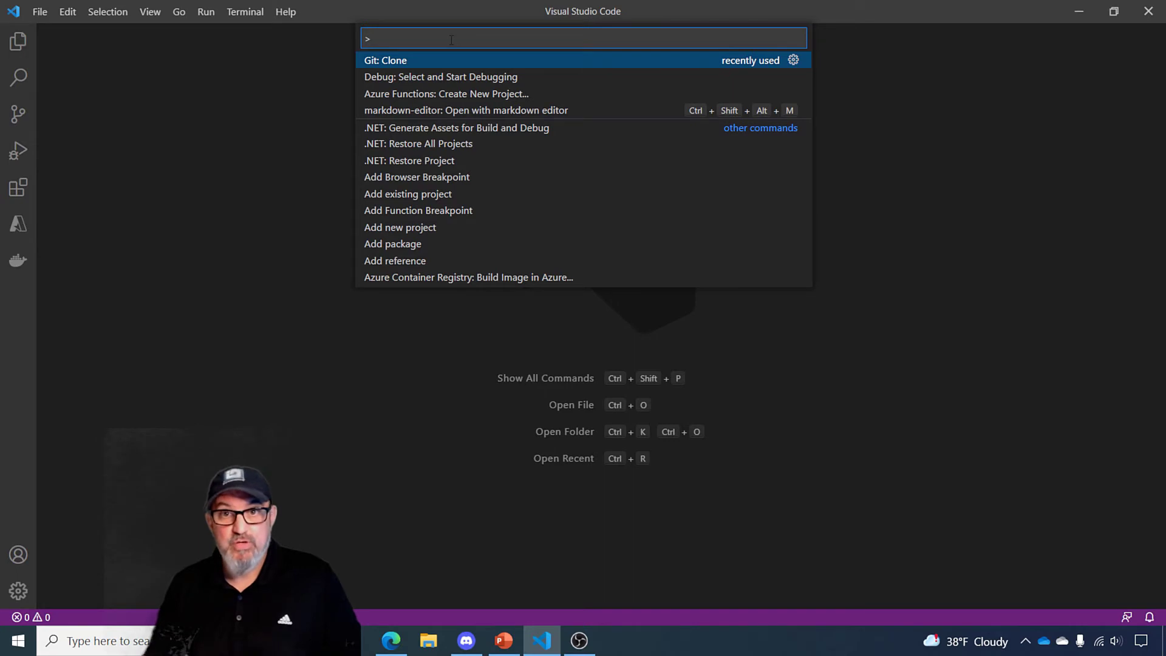
left_click(384, 60)
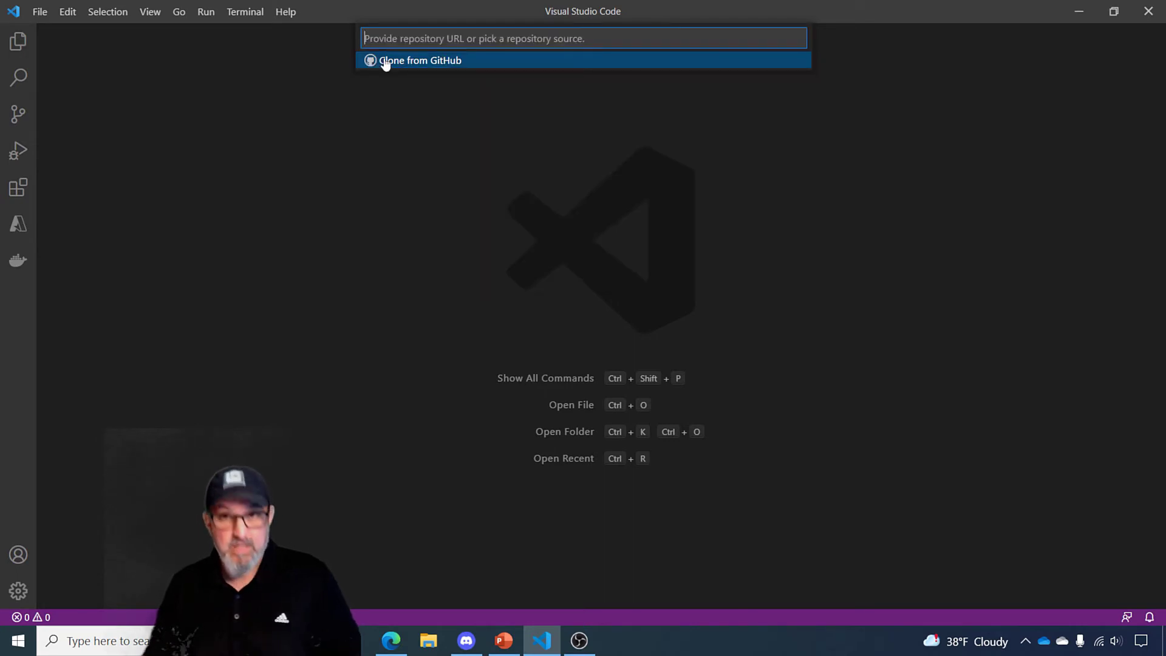
type("https://github.com/jberes/Team-Collab1.git")
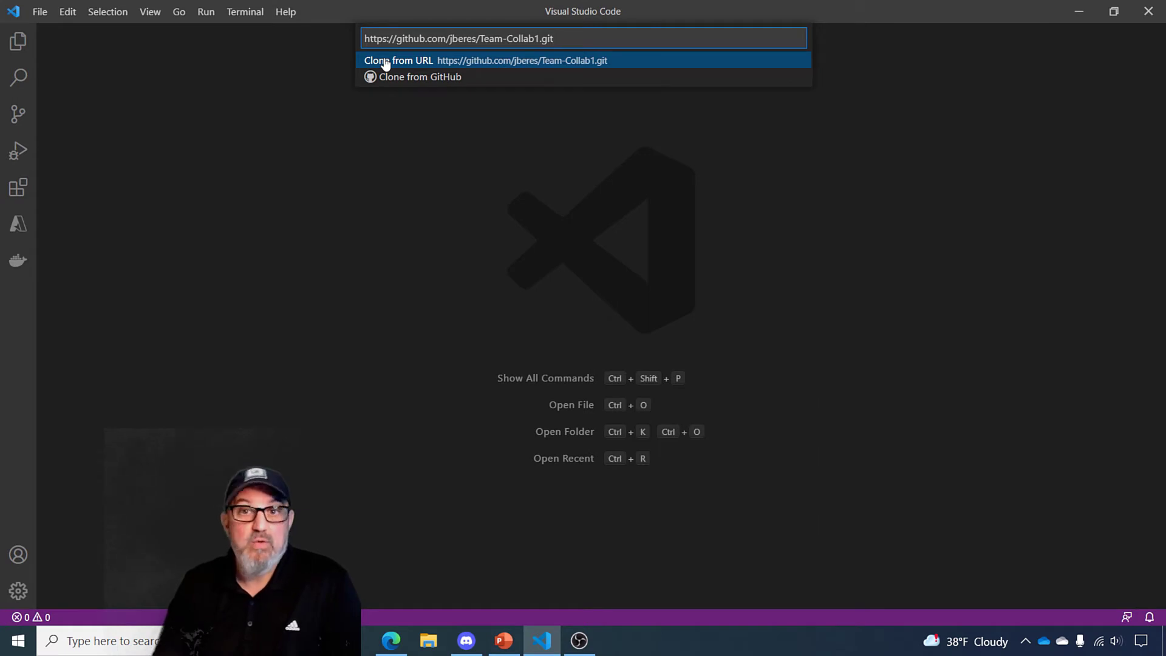
left_click(397, 60)
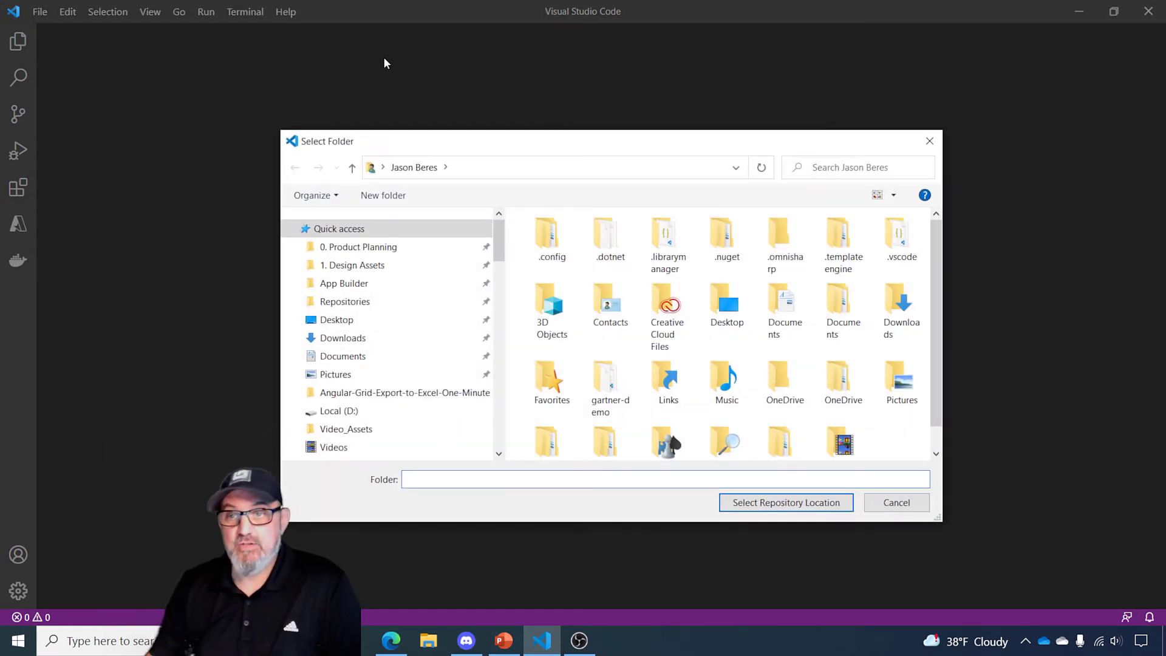
left_click(605, 428)
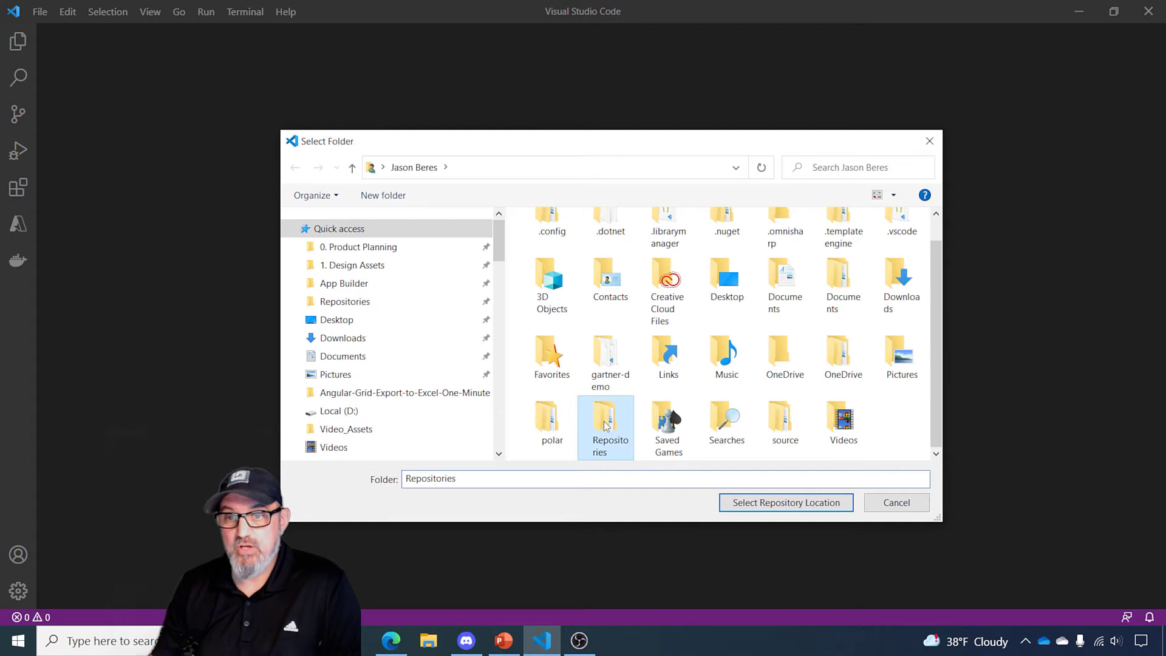
left_click(786, 502)
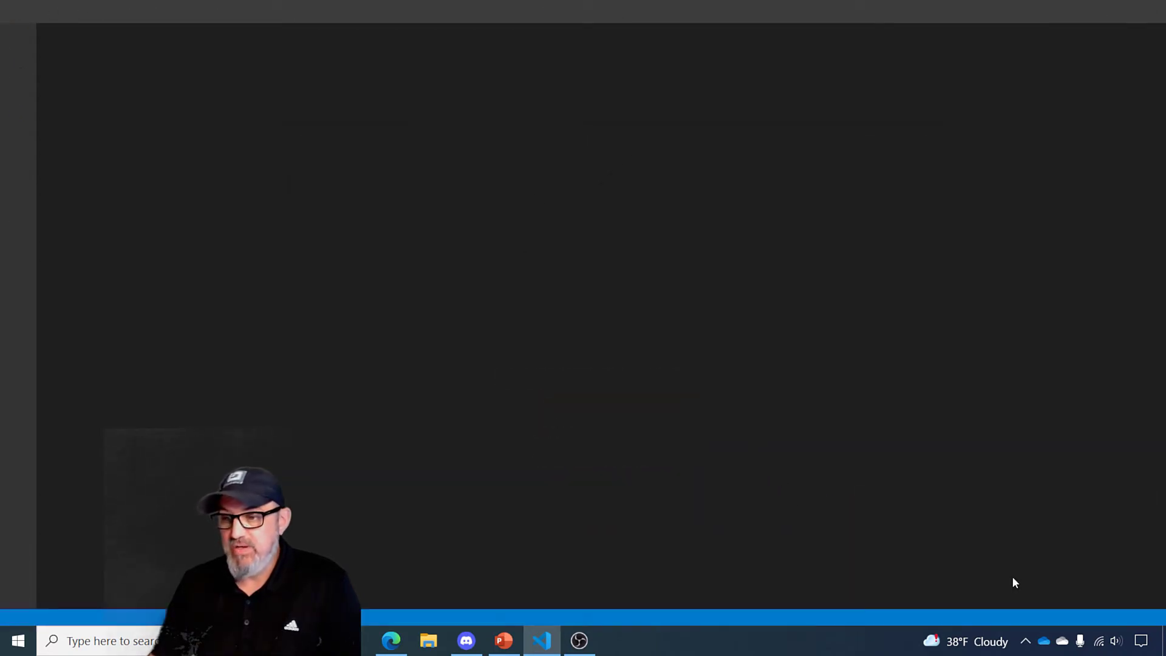
- Load the cloned project and expand its src, app, dashboards and error-routing folders
left_click(541, 640)
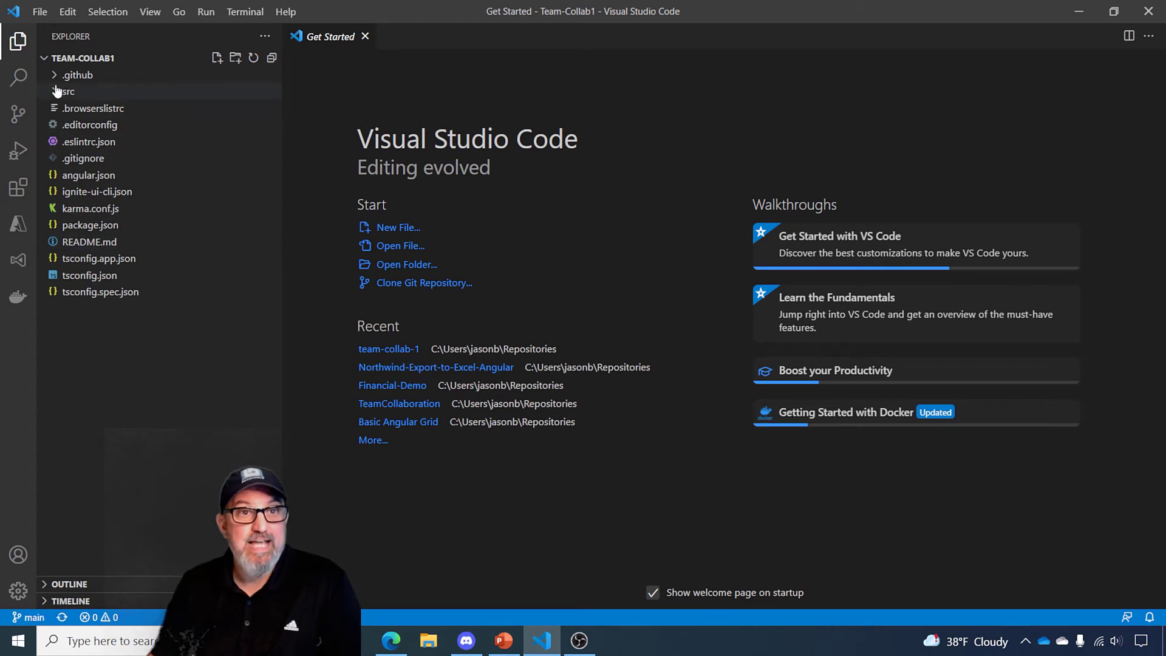
left_click(67, 90)
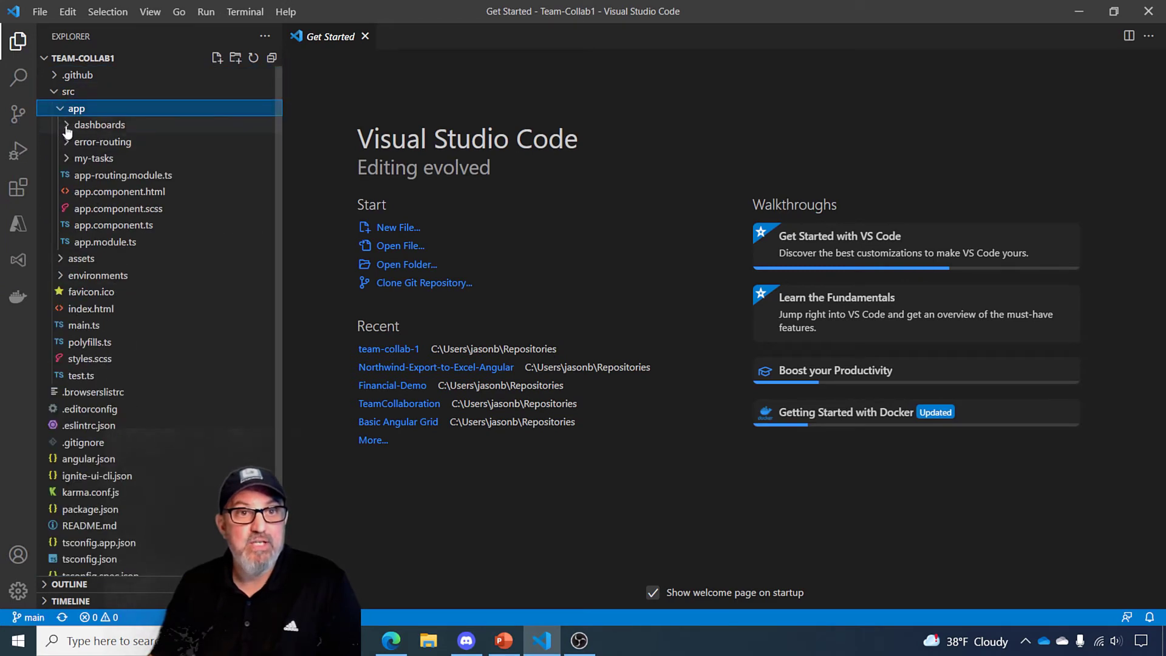
left_click(99, 124)
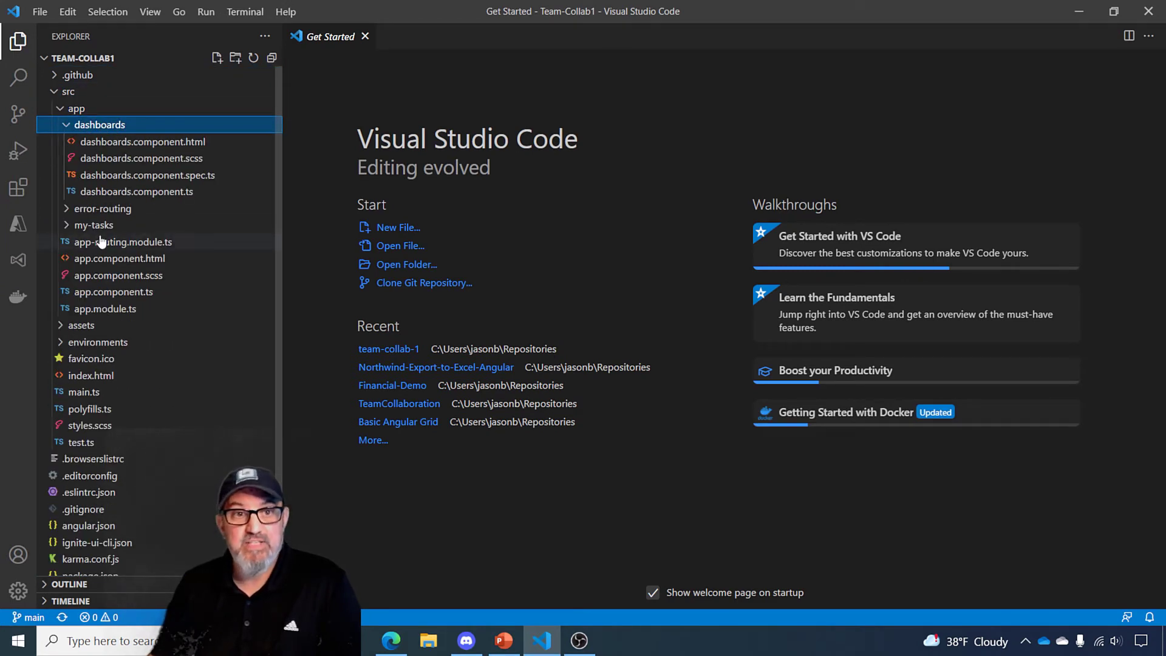
left_click(102, 208)
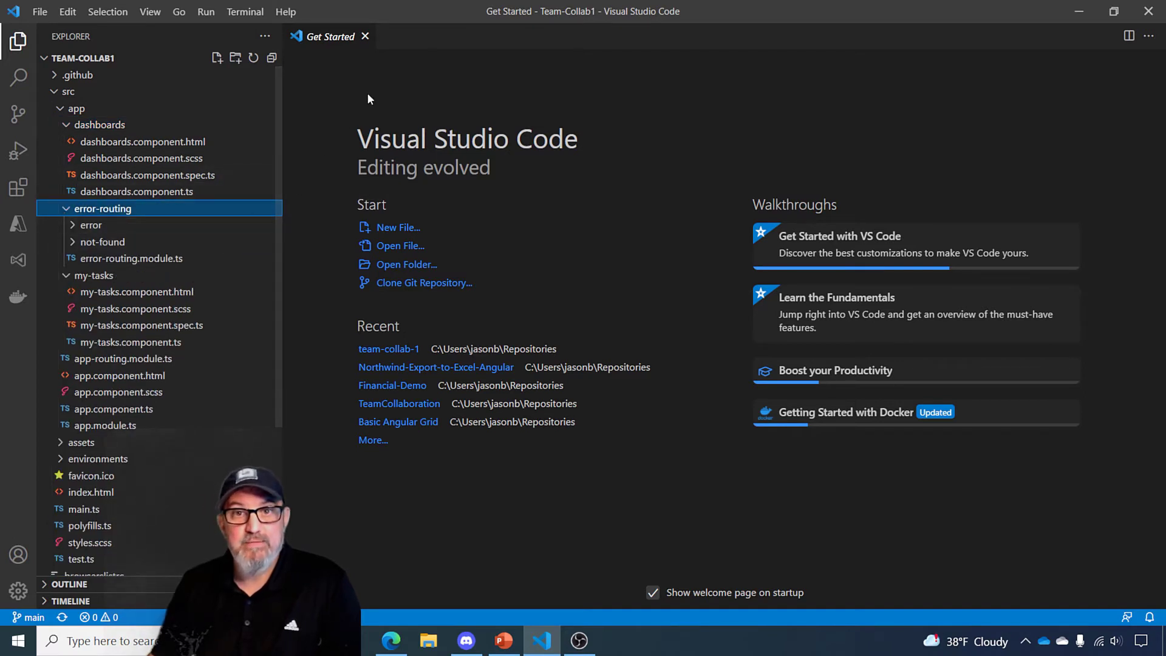
left_click(245, 11)
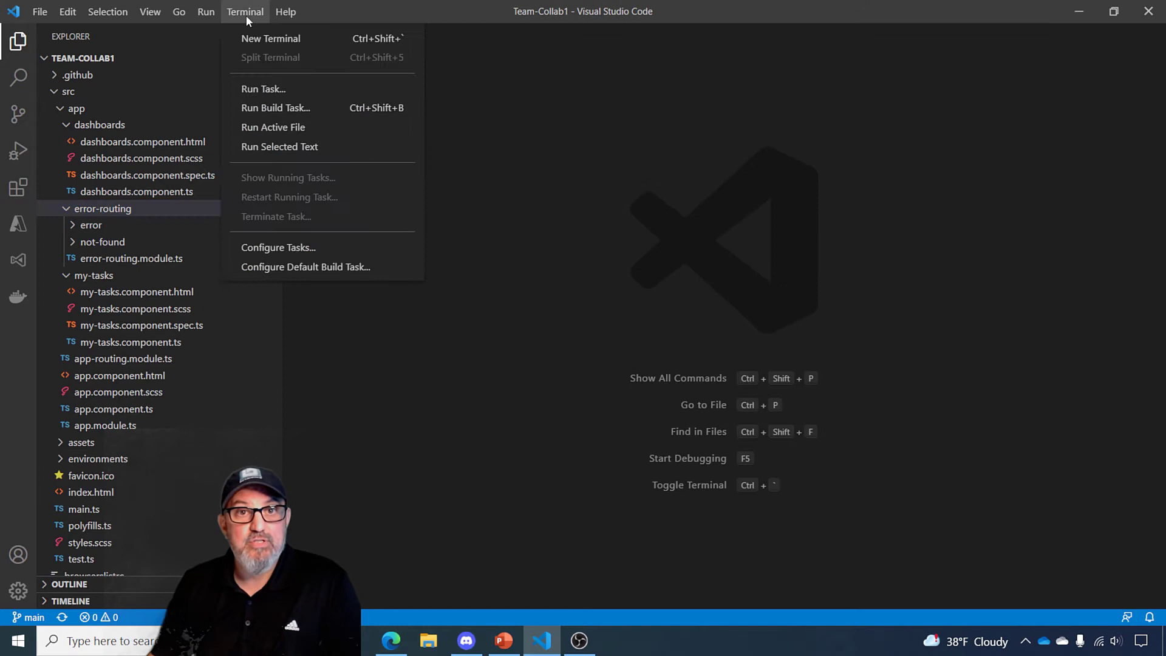
- Run npm install in a new terminal to install the project's dependencies
left_click(271, 37)
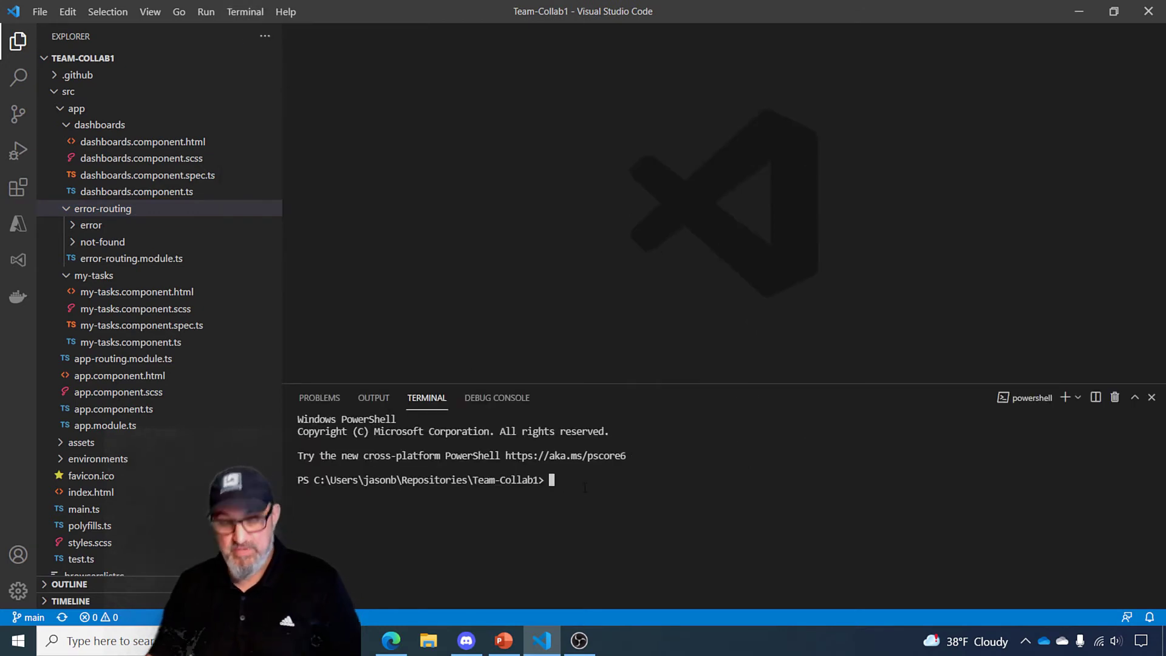
type("npm install")
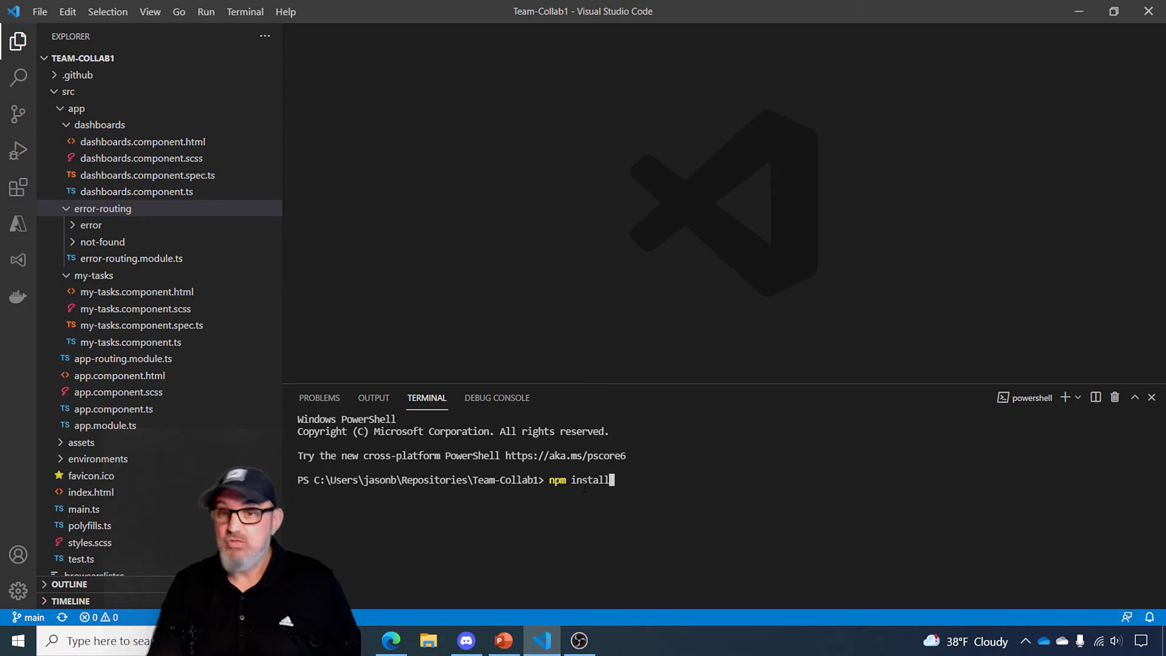
key("Return")
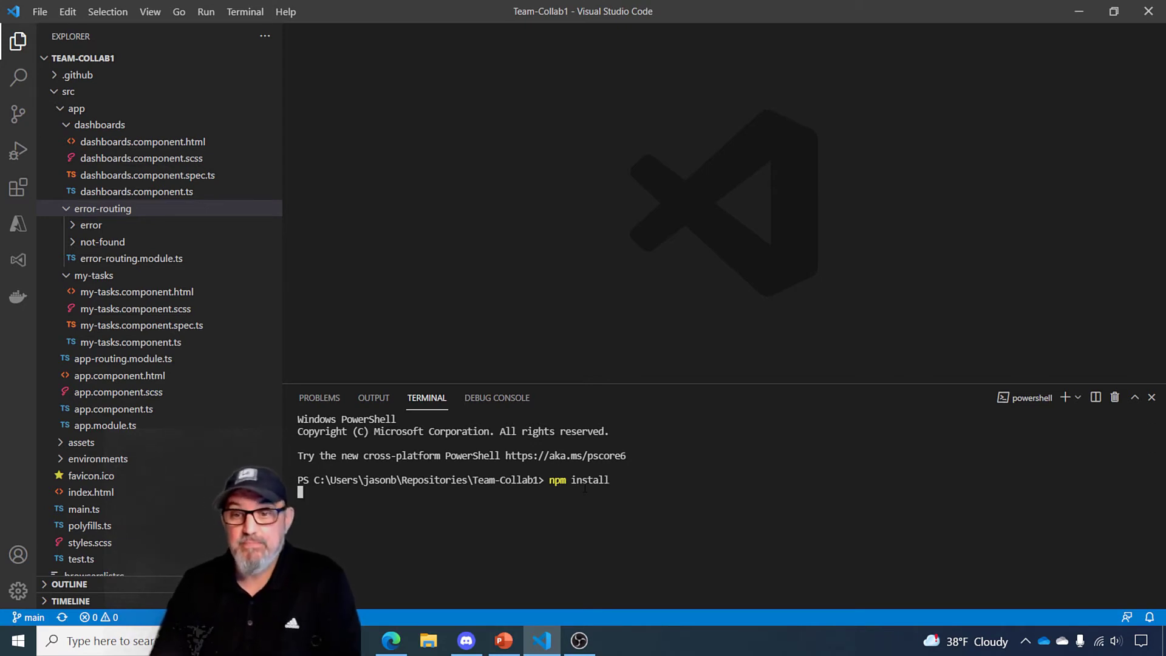
key("Return")
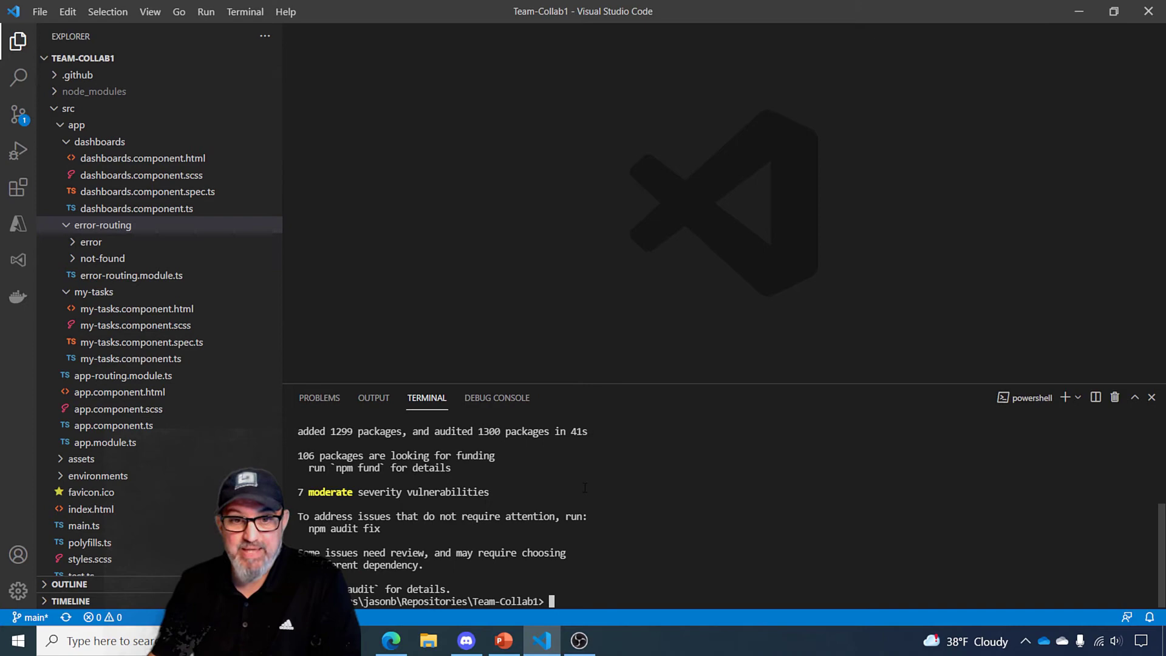
type("np")
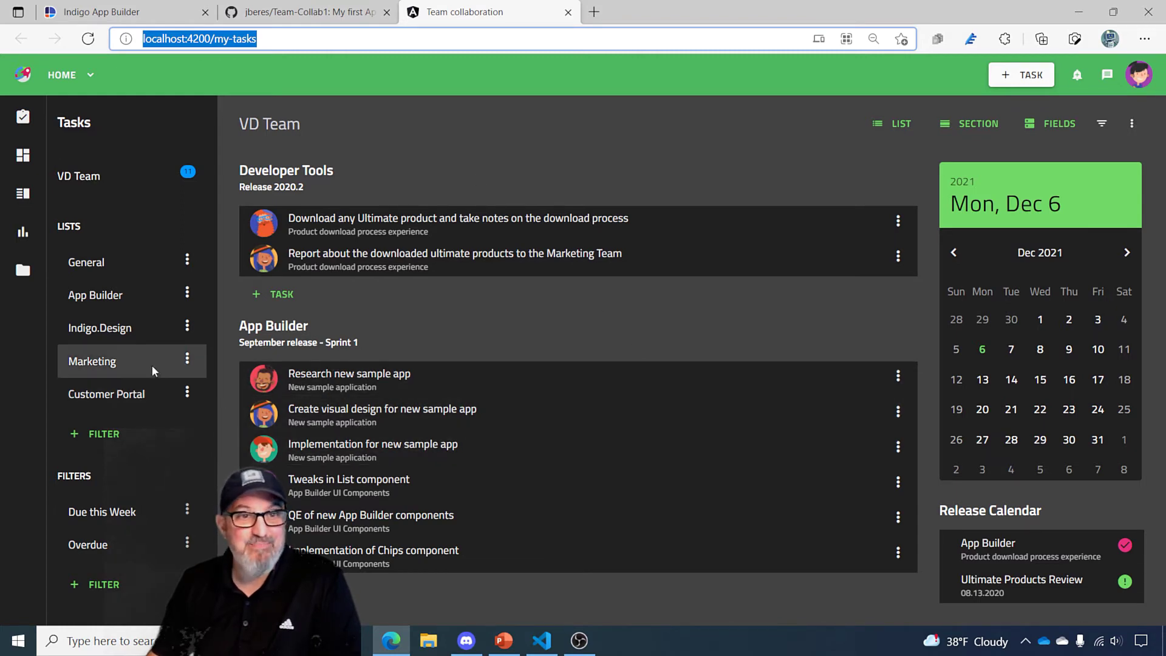
mouse_move(448, 279)
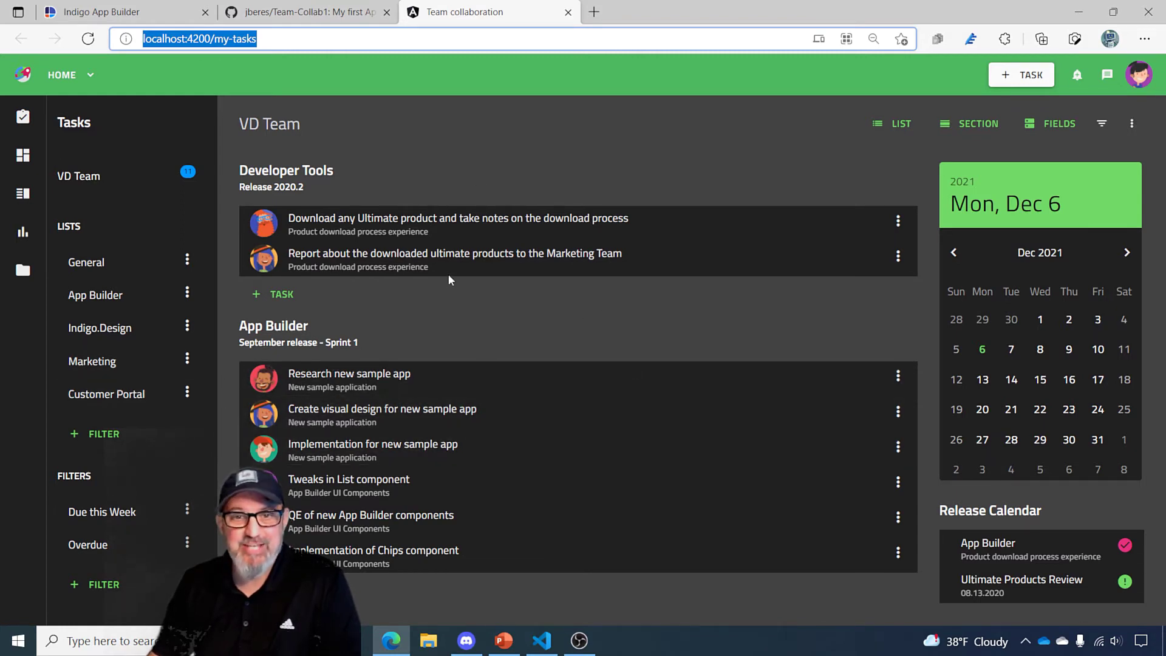
mouse_move(430, 259)
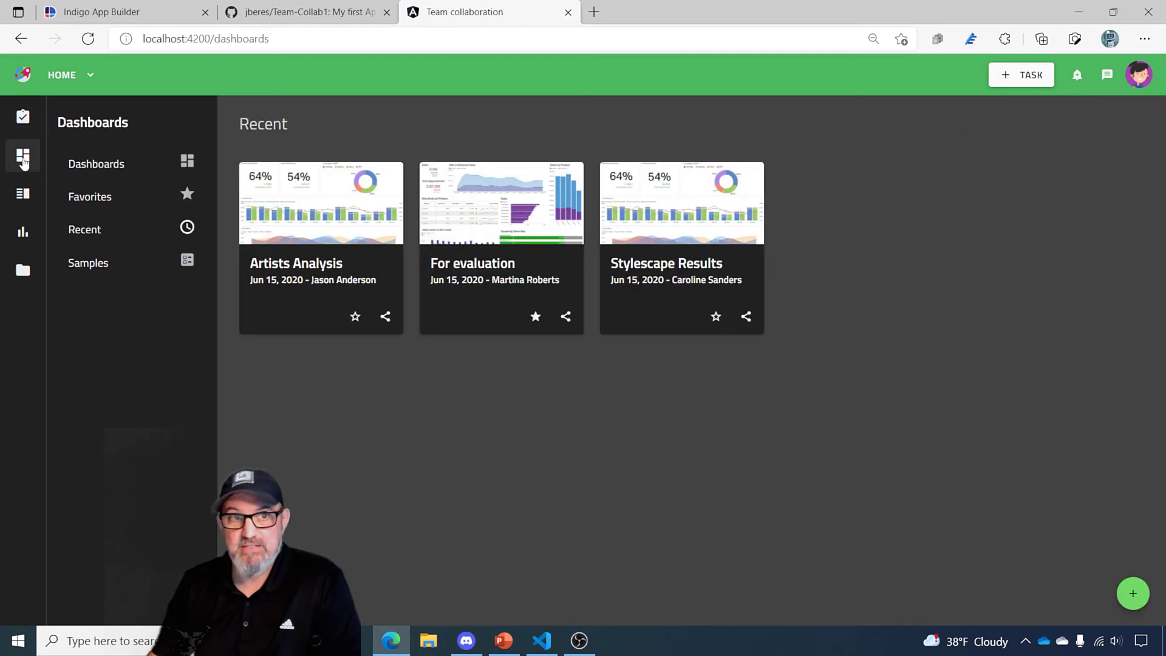
- Return to My Tasks in the running app, then switch to the GitHub repository tab
left_click(23, 117)
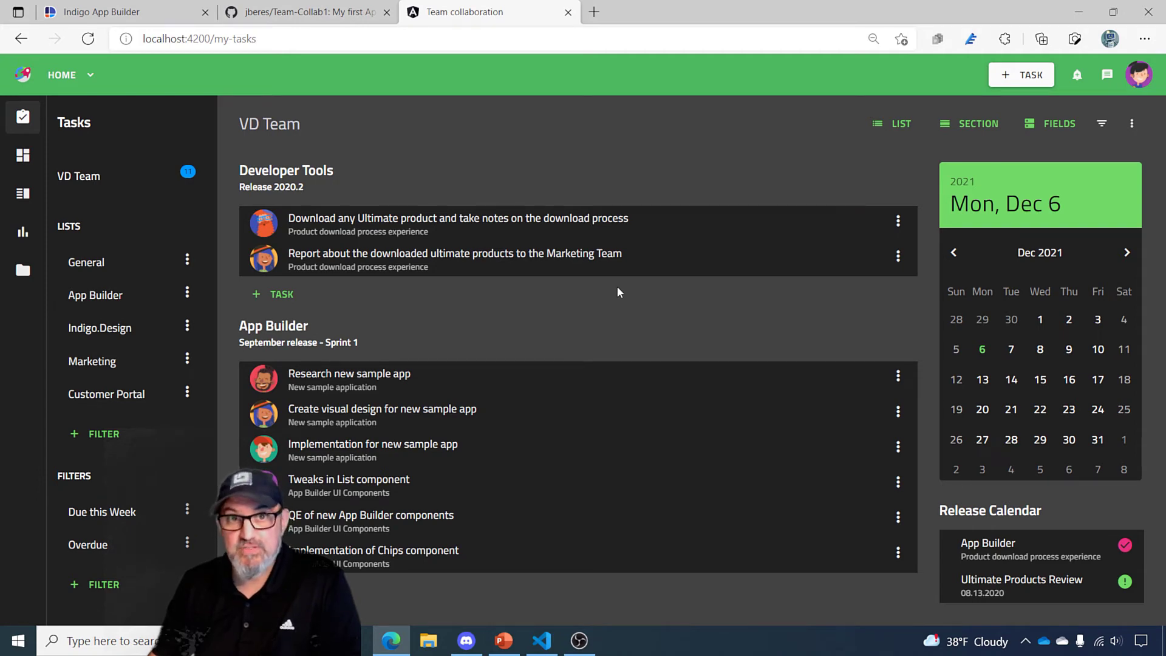
left_click(305, 12)
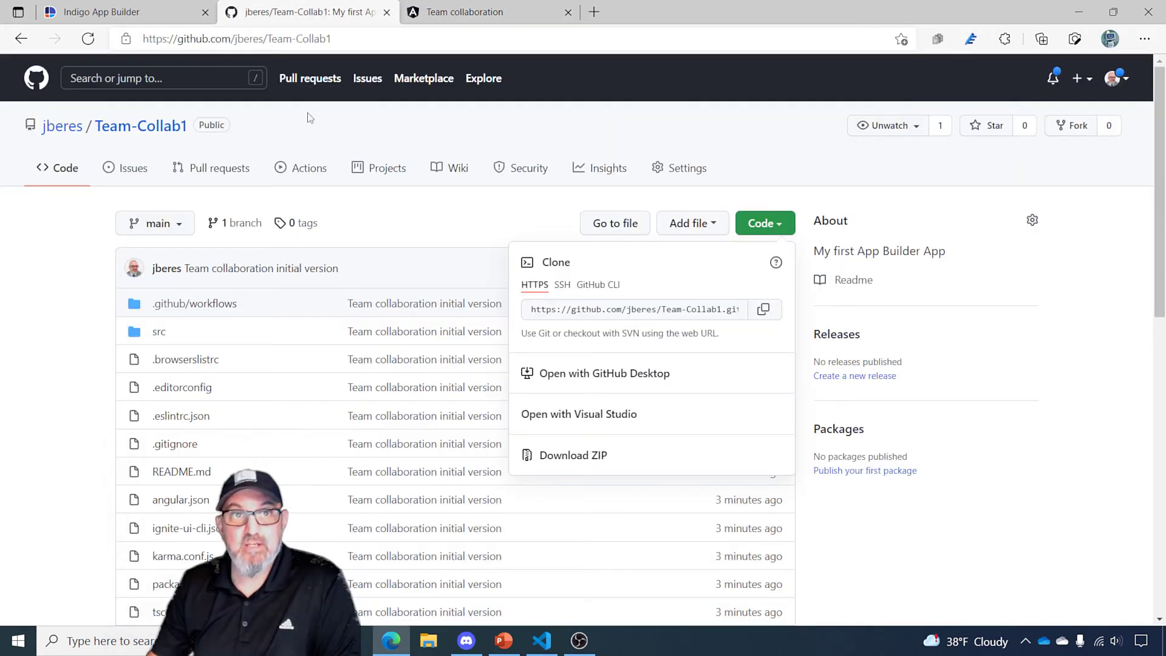
- Dismiss the Published dialog, apply the Bootstrap Light theme, and select the Dashboards view
left_click(120, 12)
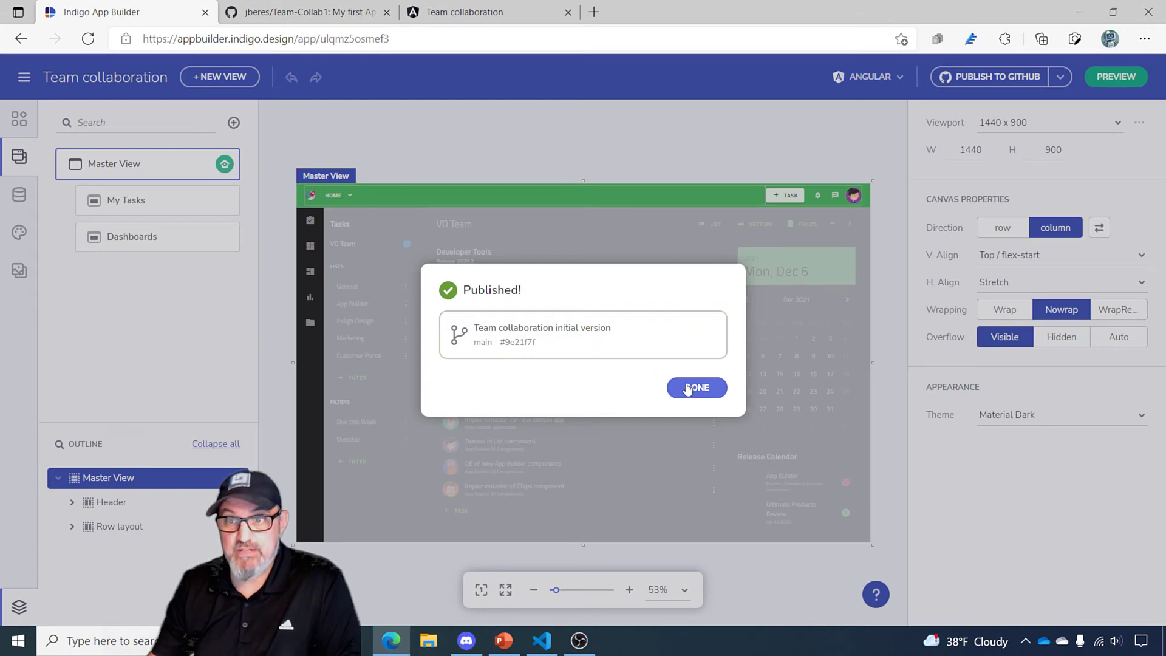
left_click(696, 387)
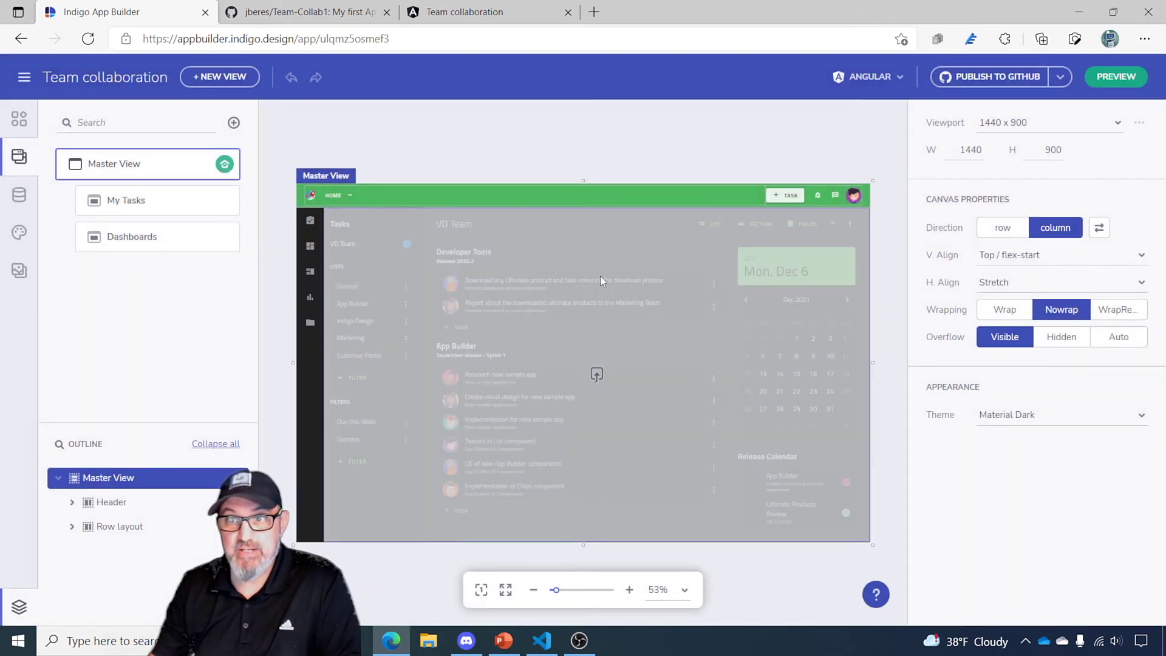
mouse_move(673, 245)
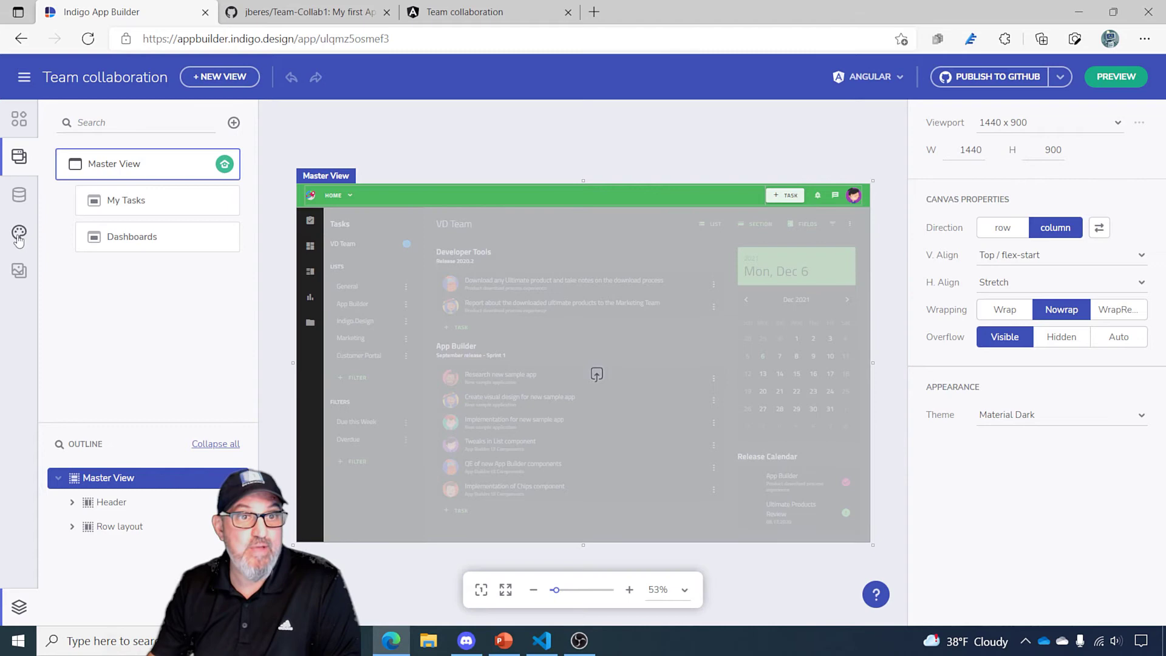
left_click(19, 232)
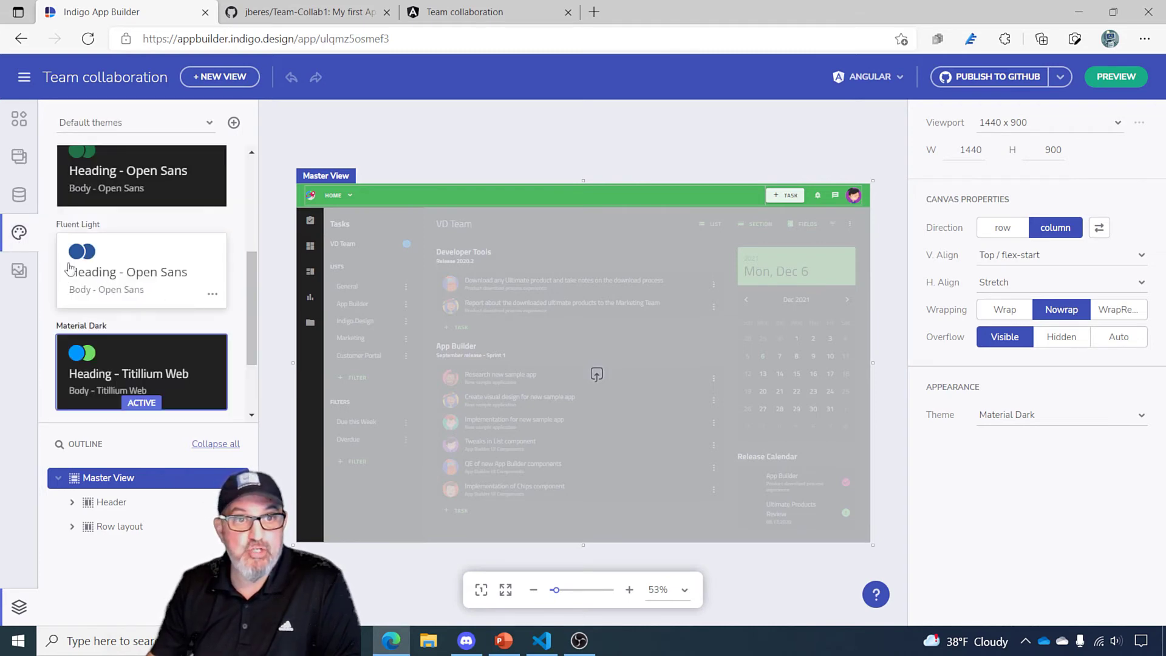
scroll("up", 3)
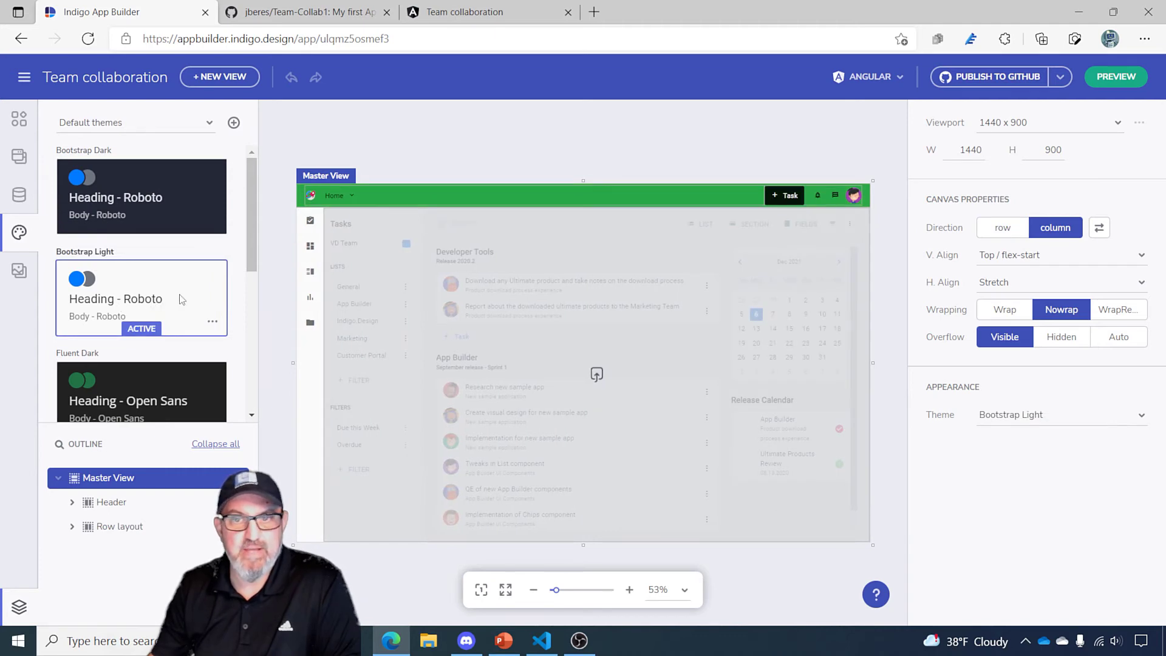
left_click(19, 156)
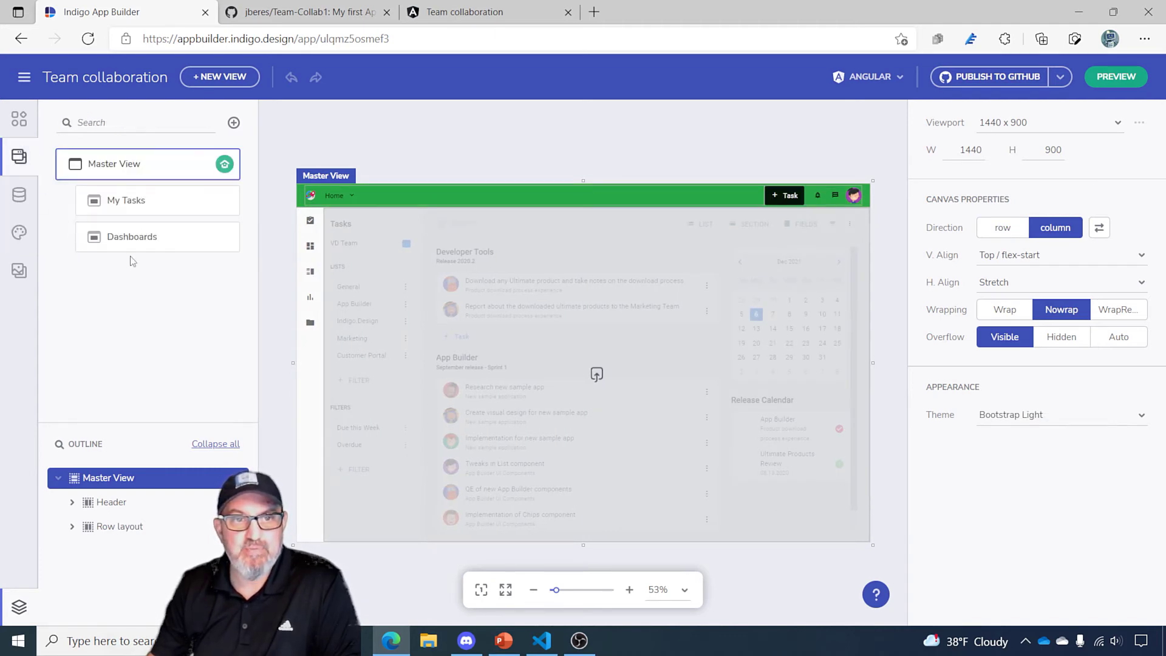
left_click(131, 236)
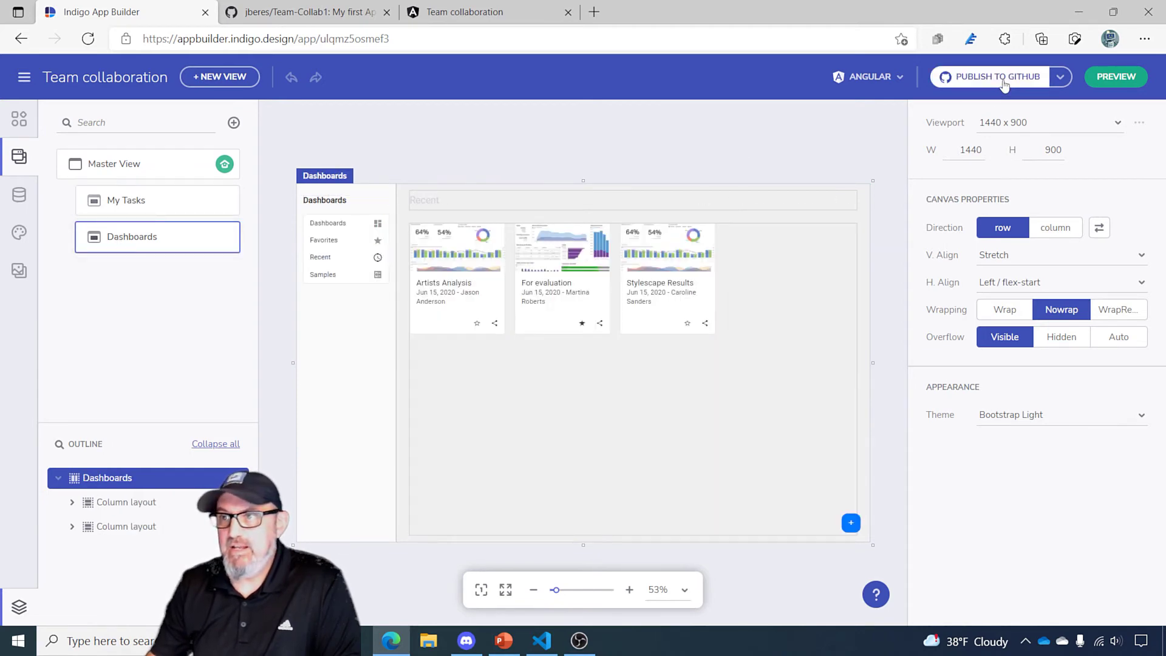
- Submit the pull request to GitHub with description 'Updated Theme'
left_click(995, 77)
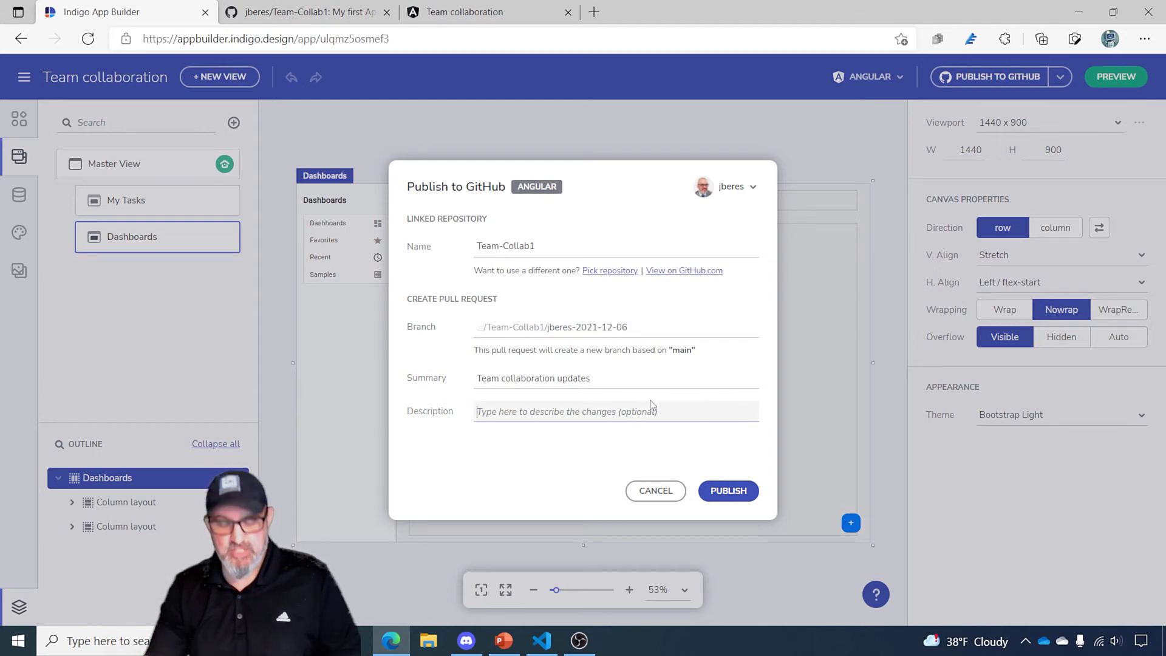
type("Updated Them")
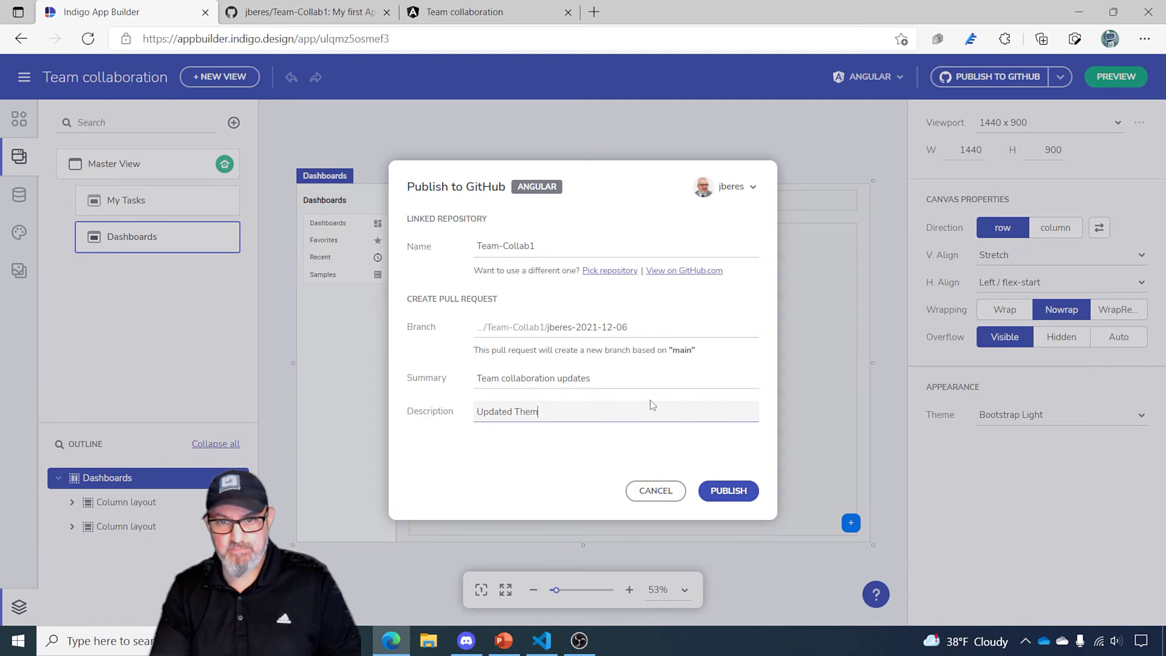
left_click(728, 490)
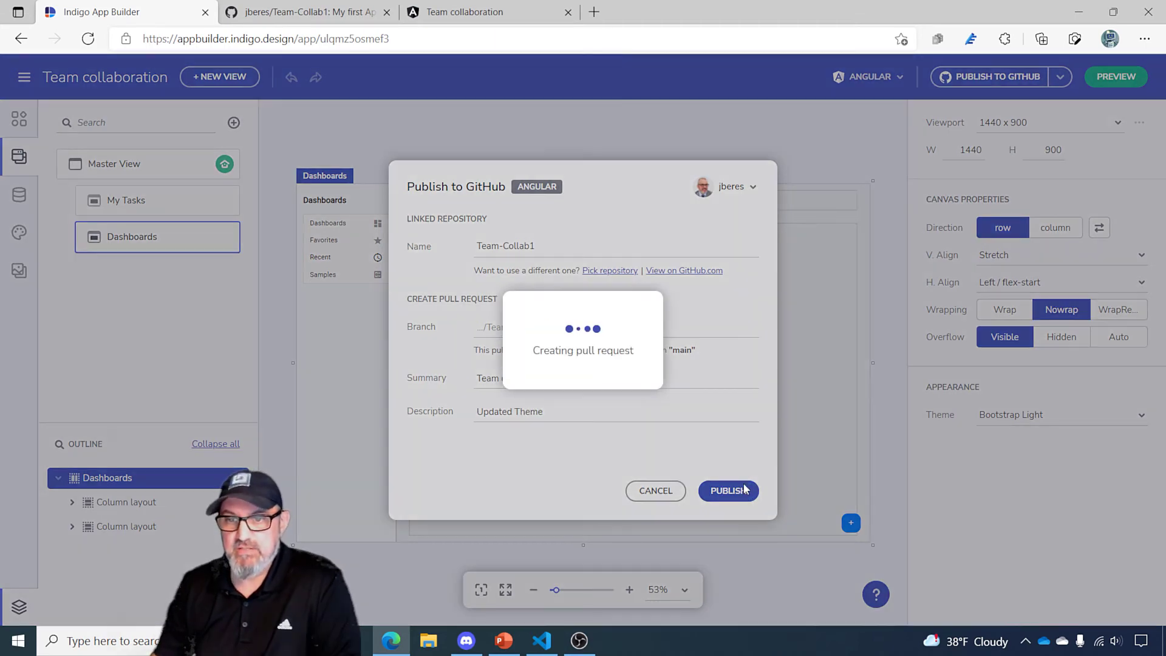
mouse_move(707, 413)
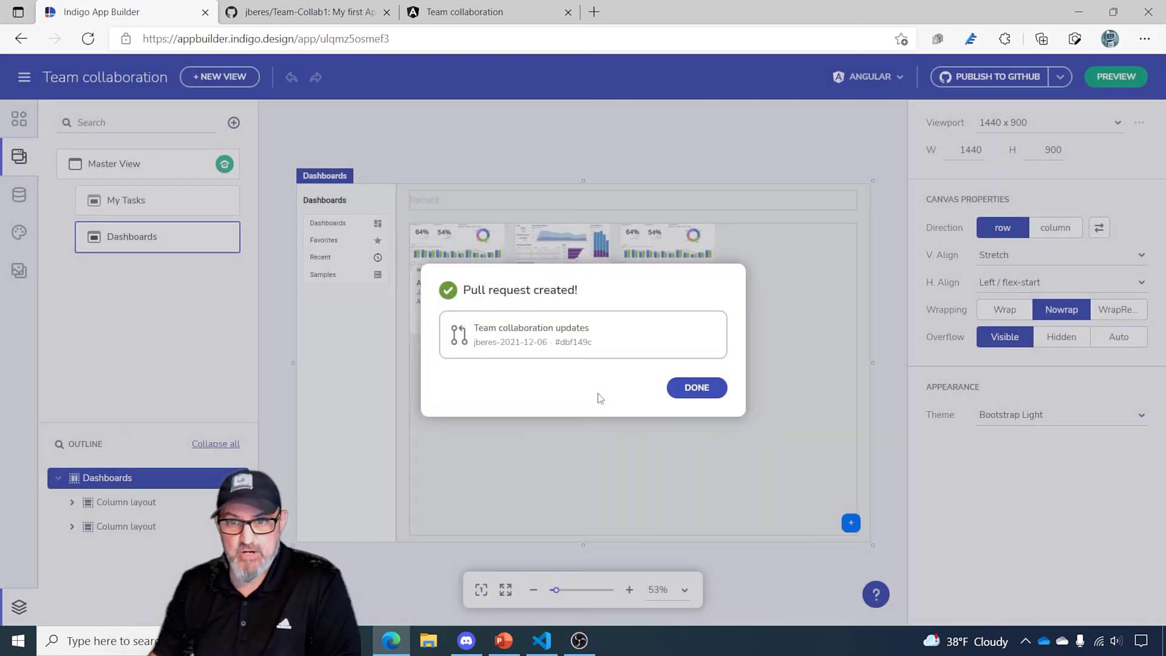
mouse_move(533, 335)
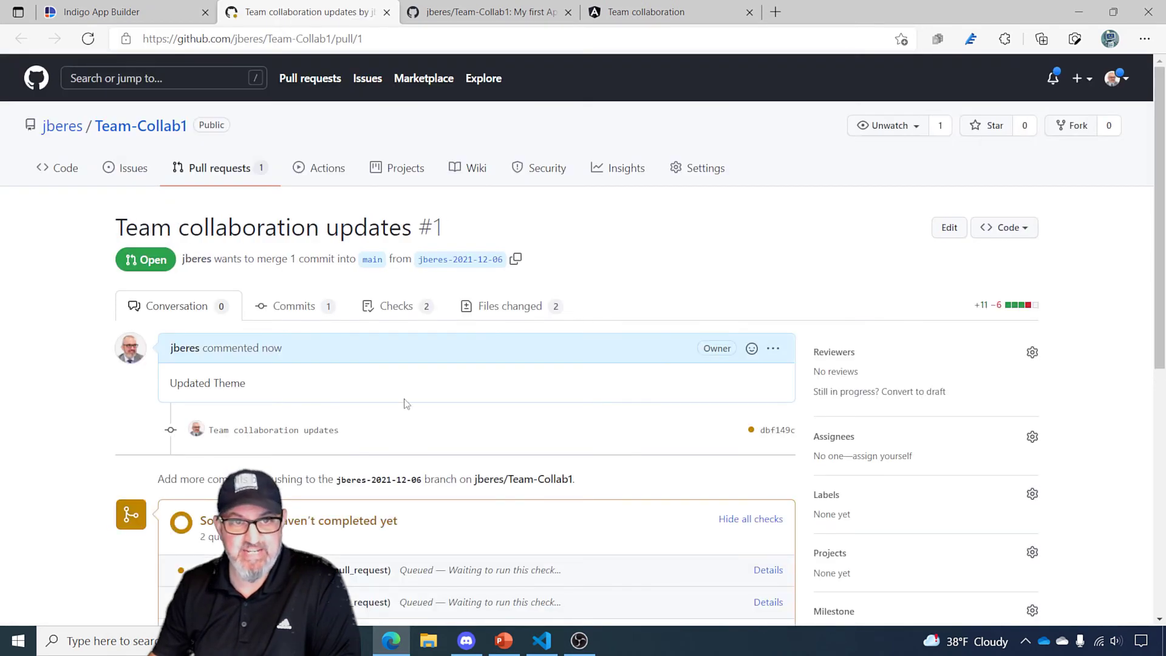
- Merge pull request #1 'Team collaboration updates' into main, confirming the merge
scroll("down", 3)
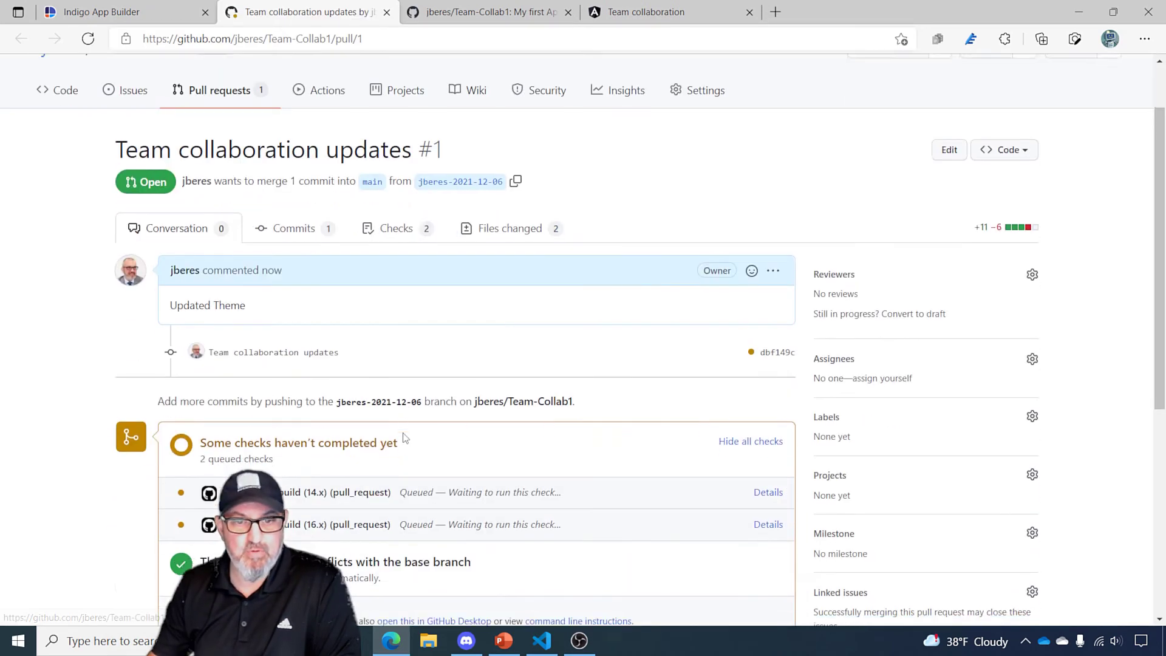
scroll("down", 3)
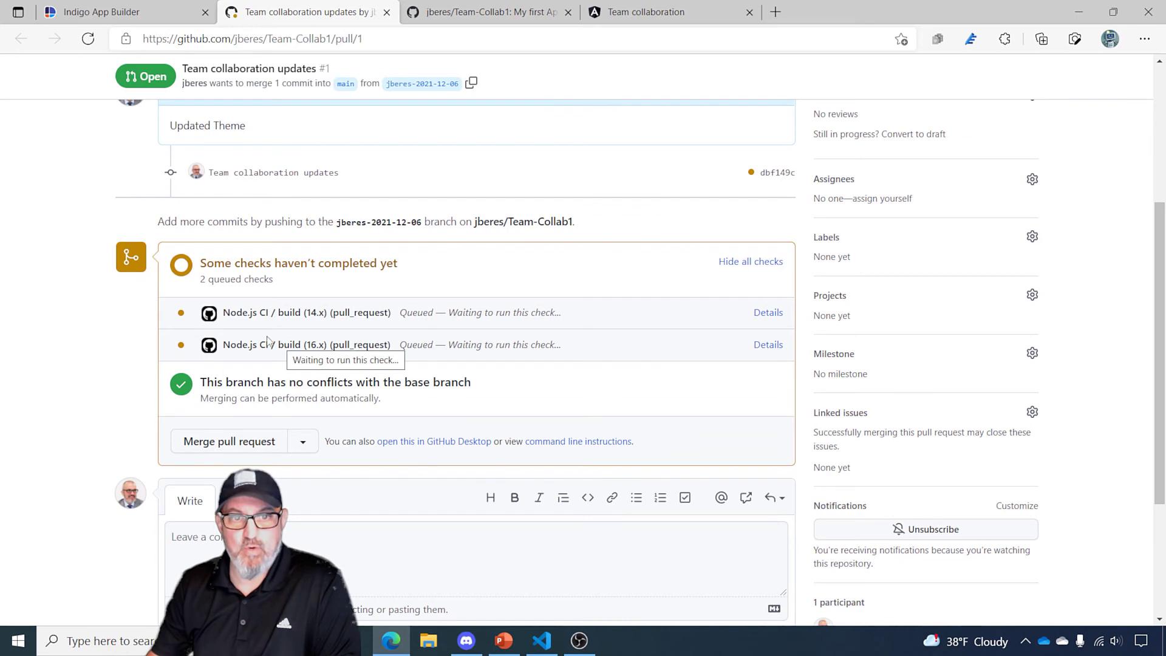
mouse_move(394, 342)
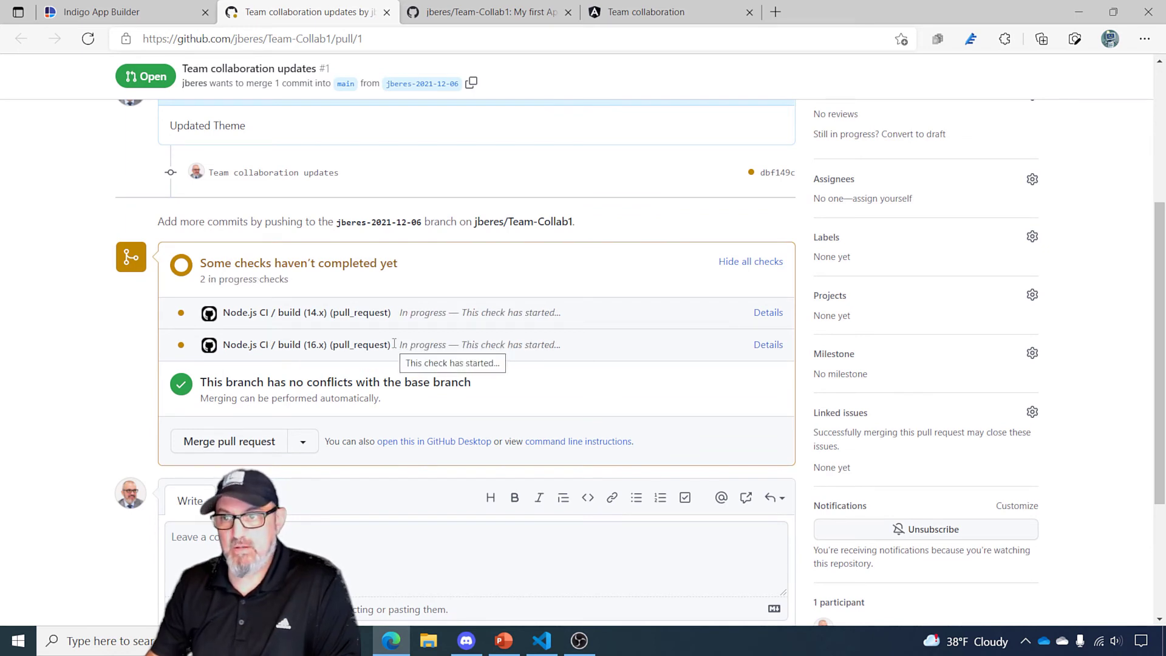
mouse_move(470, 337)
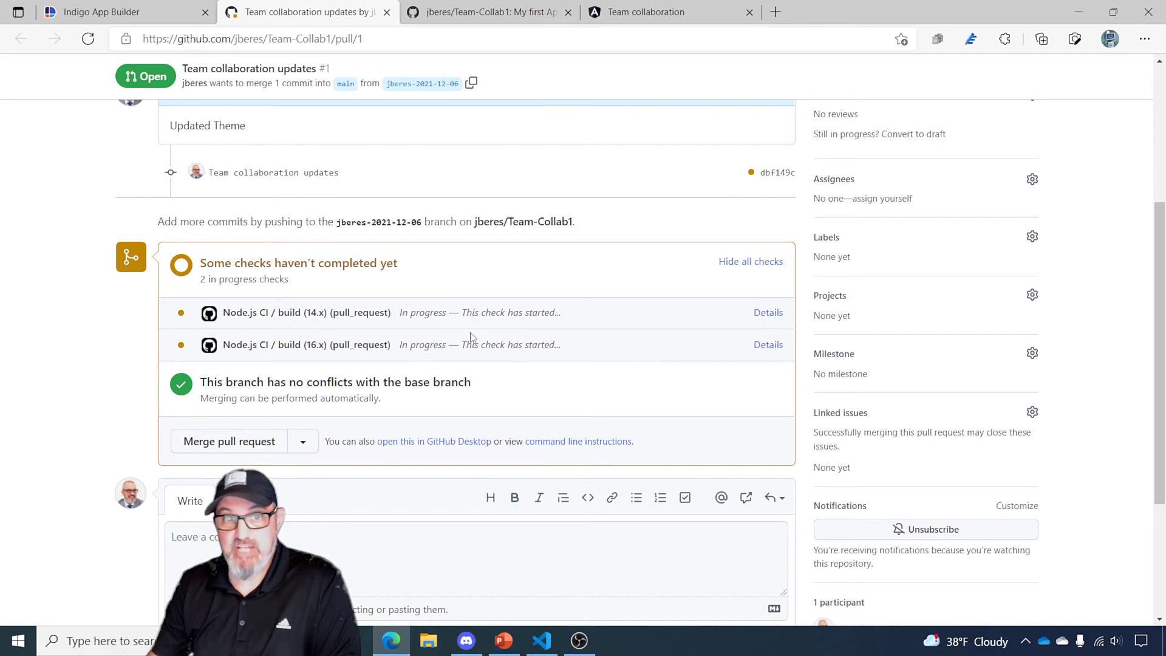
left_click(228, 441)
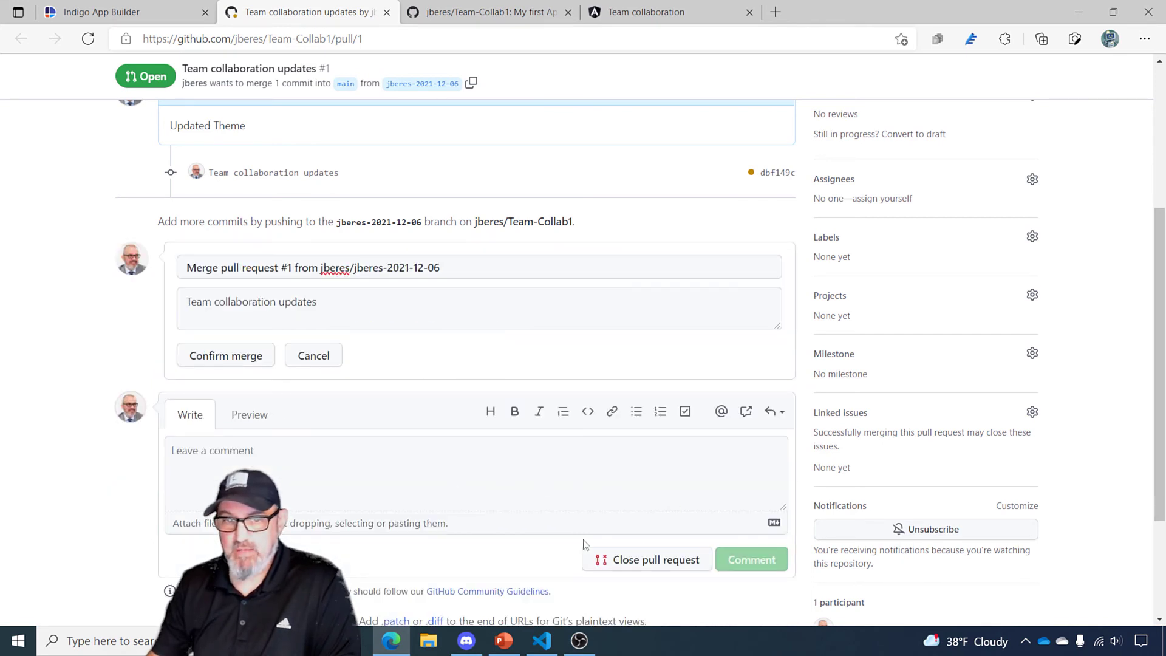
left_click(225, 355)
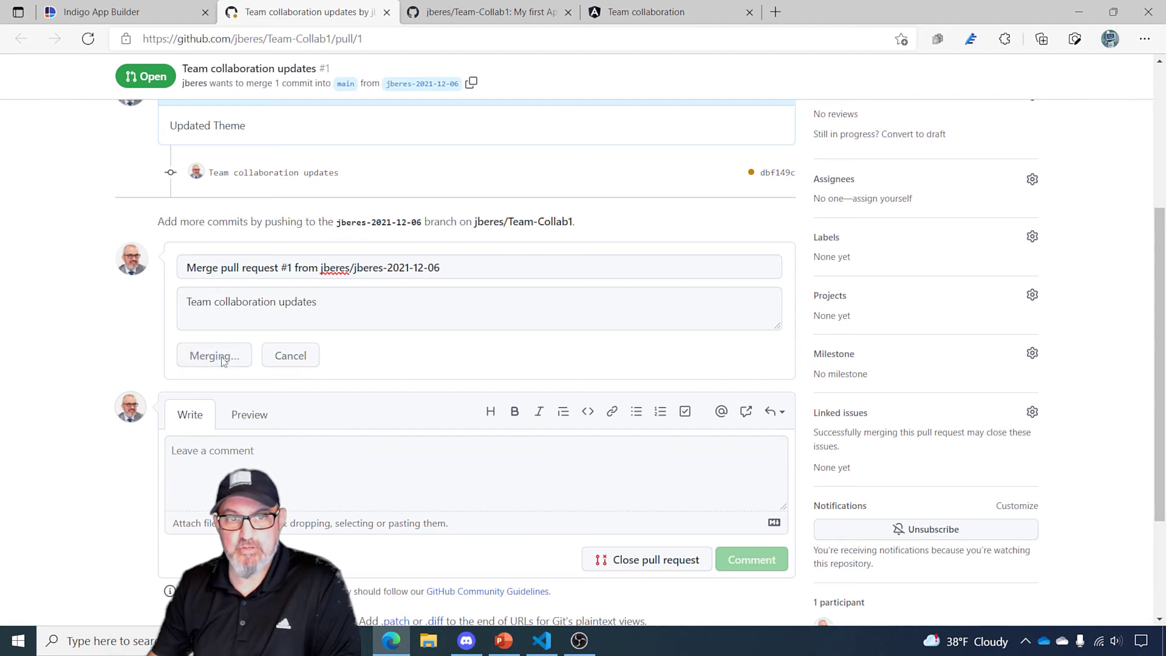
left_click(213, 355)
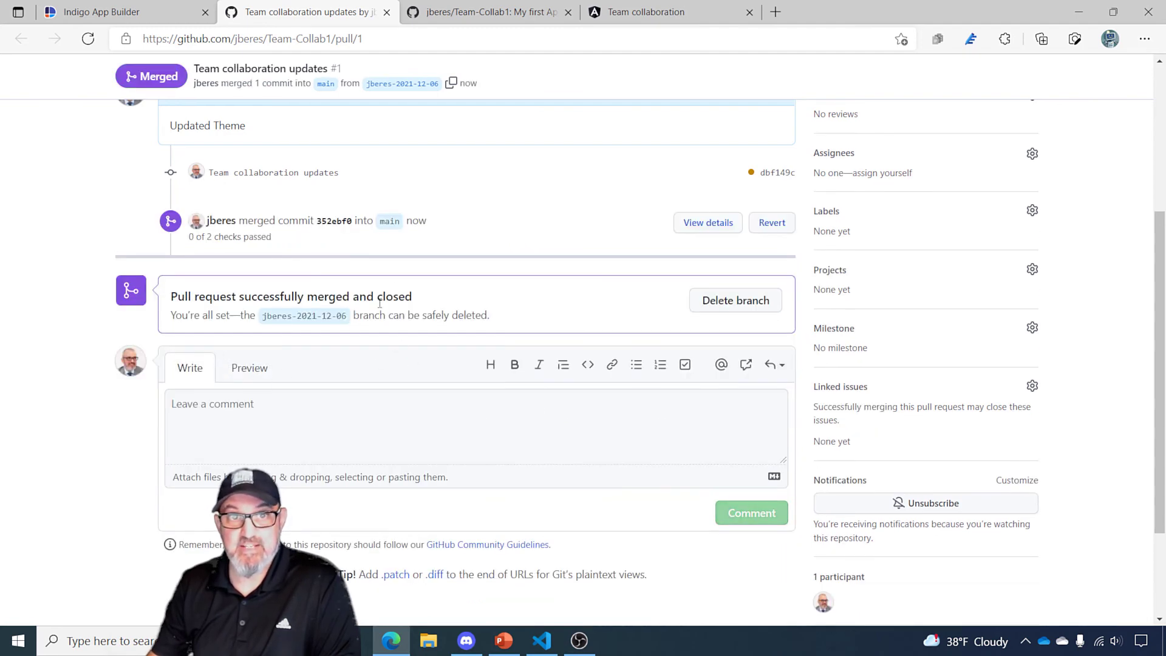
scroll("up", 3)
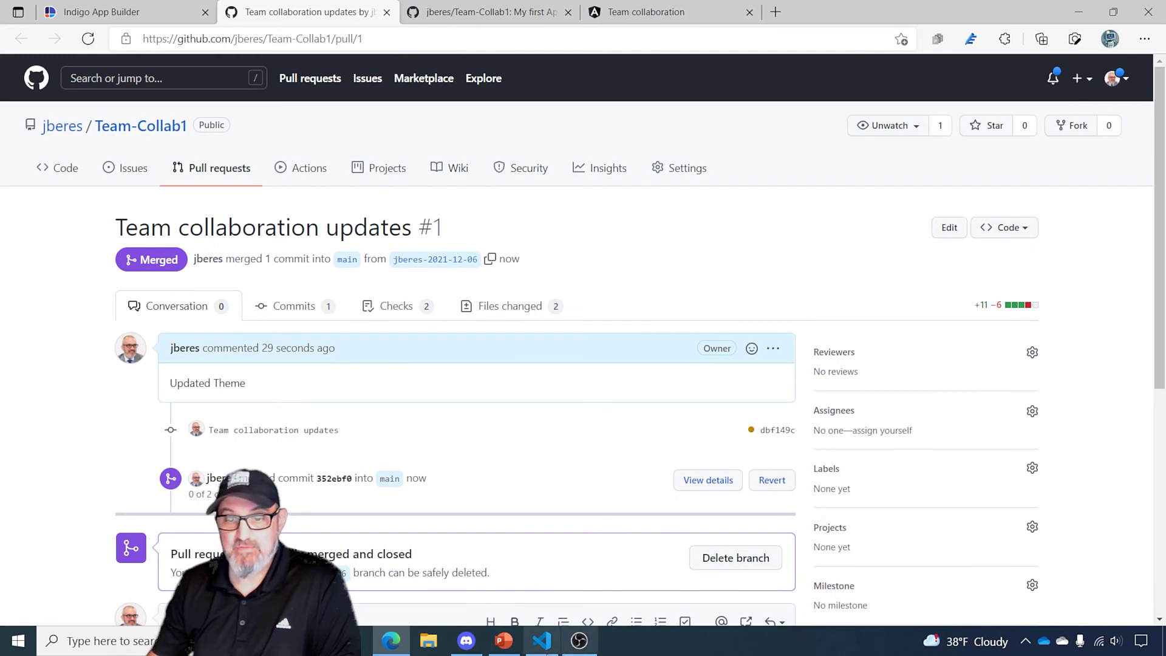
left_click(541, 640)
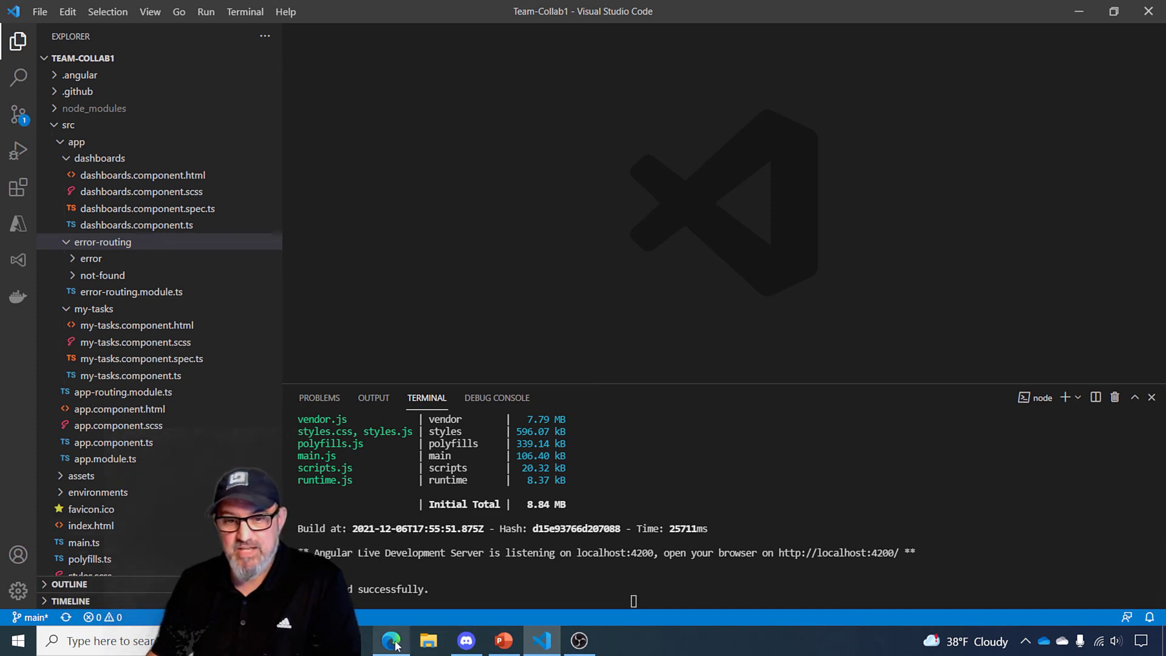
left_click(390, 641)
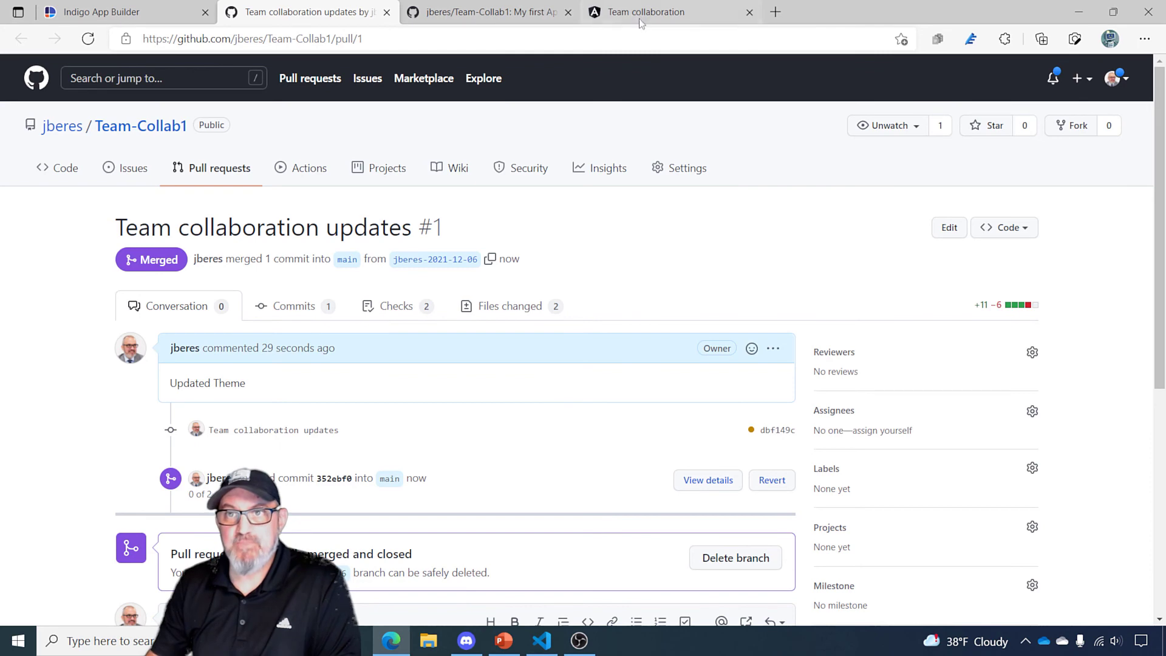